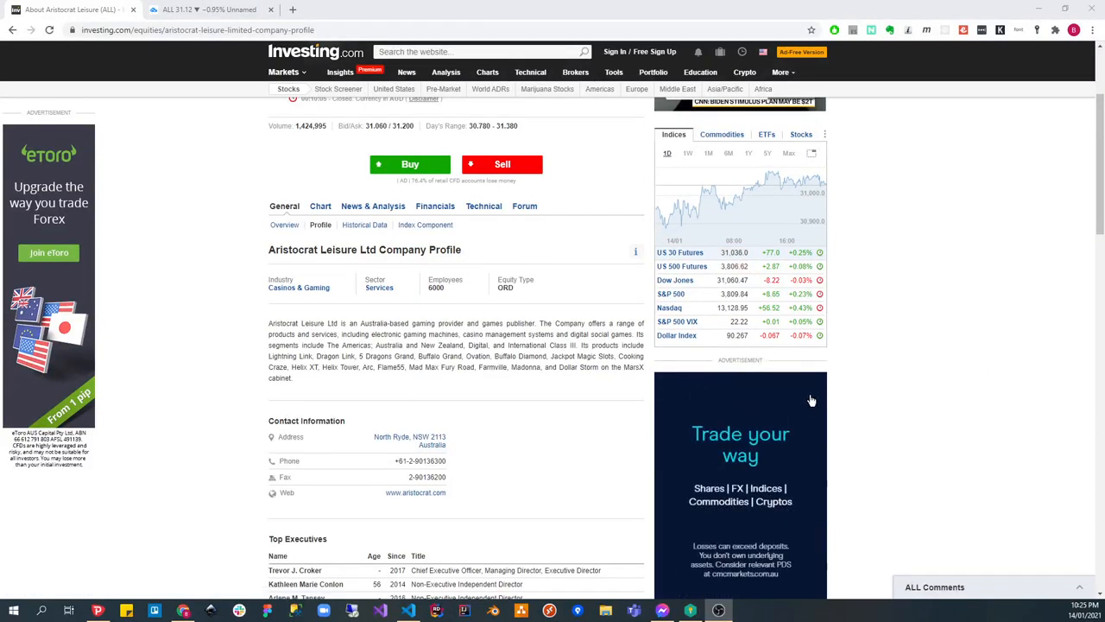
mouse_move(813, 397)
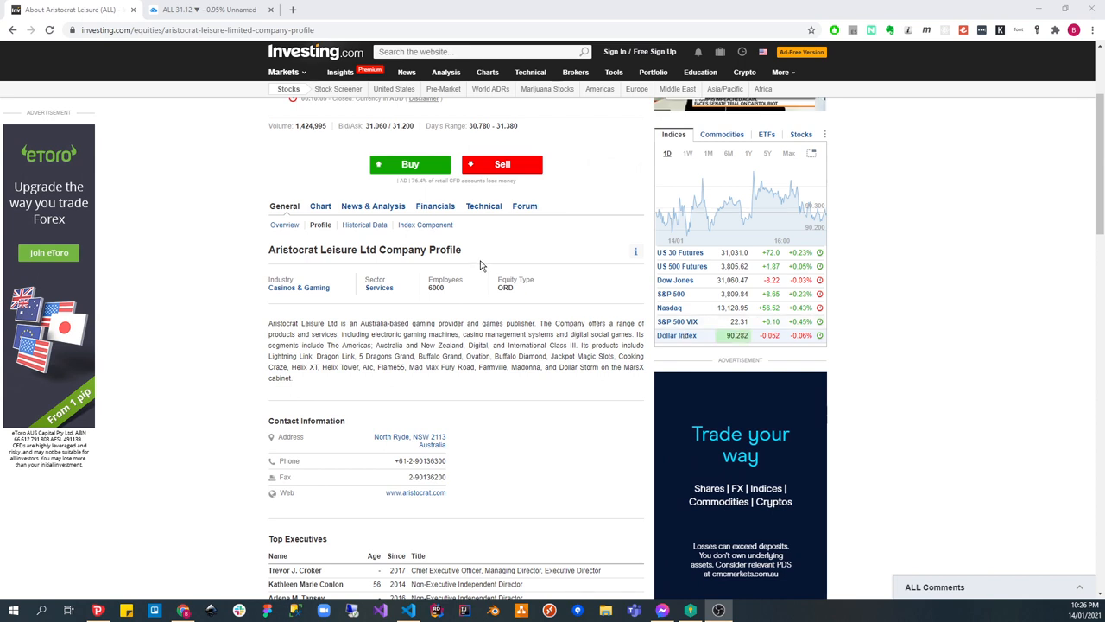
Step: Show the Financials dropdown listing Aristocrat Leisure's available financial reports
click(435, 206)
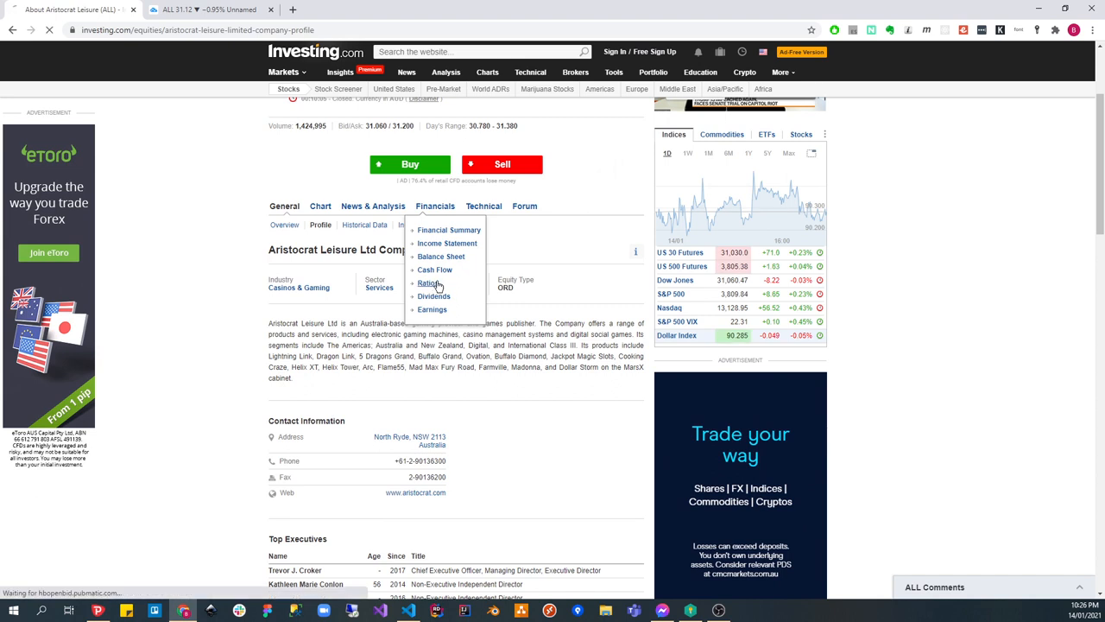
Step: Review Aristocrat Leisure's Ratios page, scrolling through valuation, margin and efficiency tables
click(425, 225)
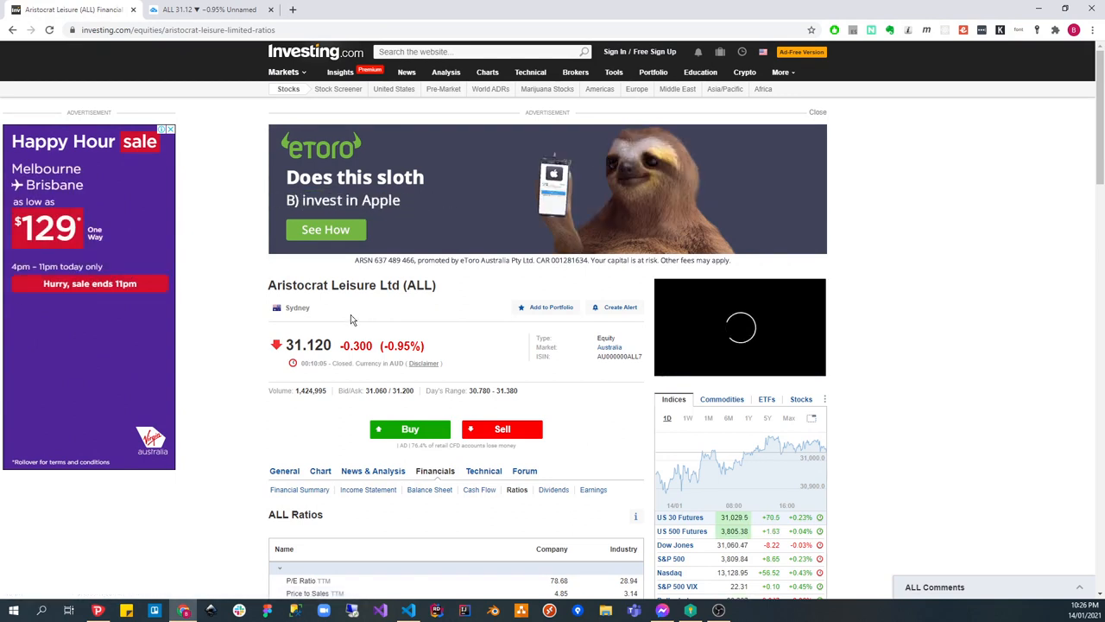
scroll(down, 3)
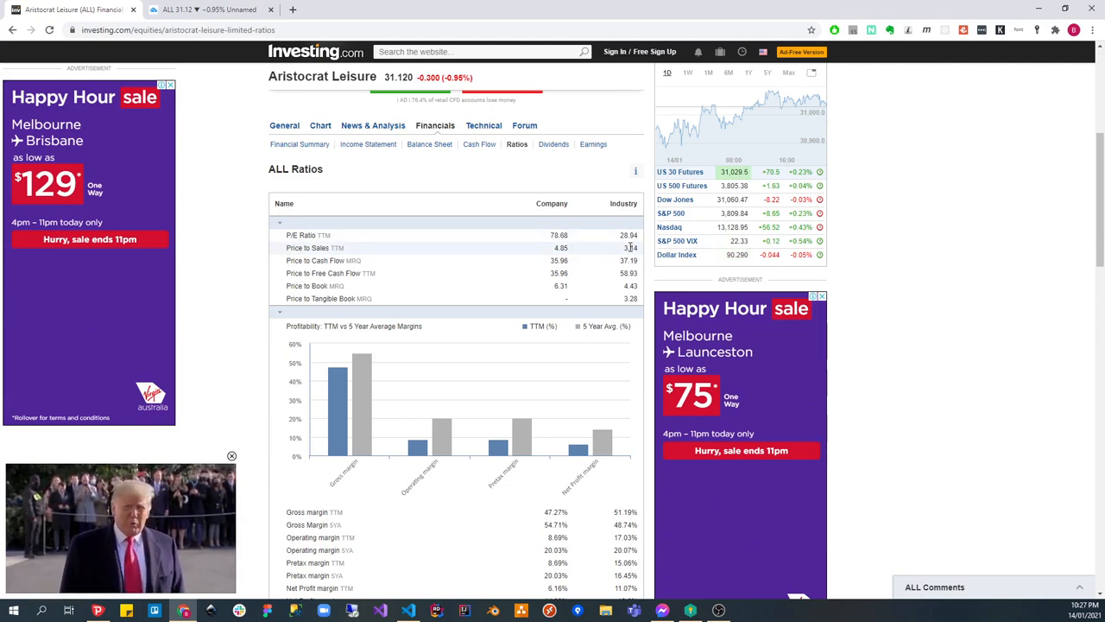
scroll(down, 3)
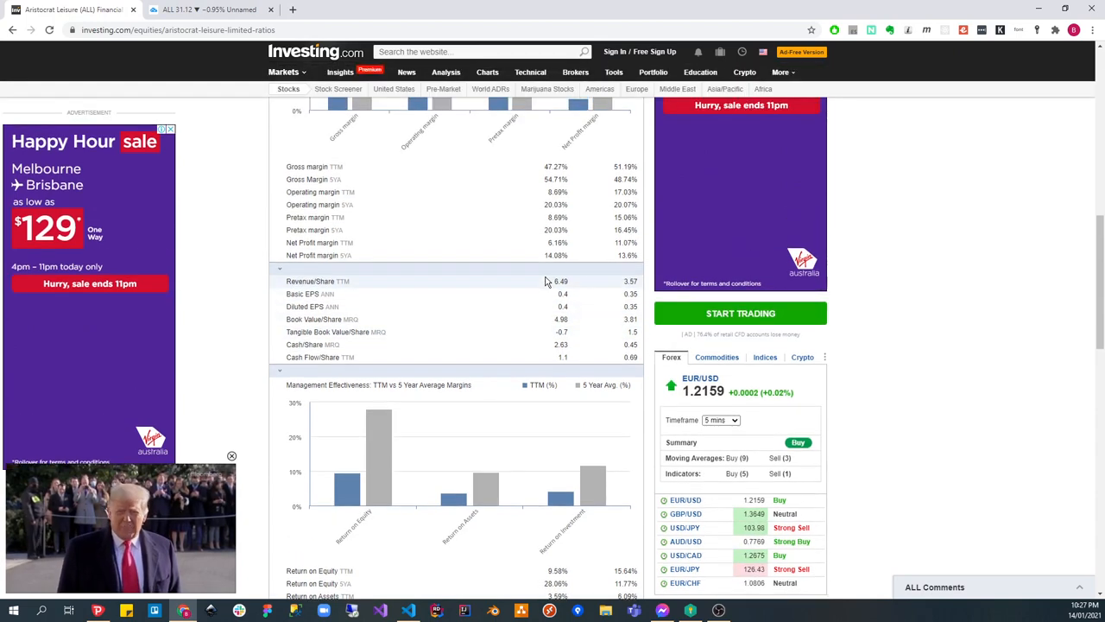
scroll(down, 3)
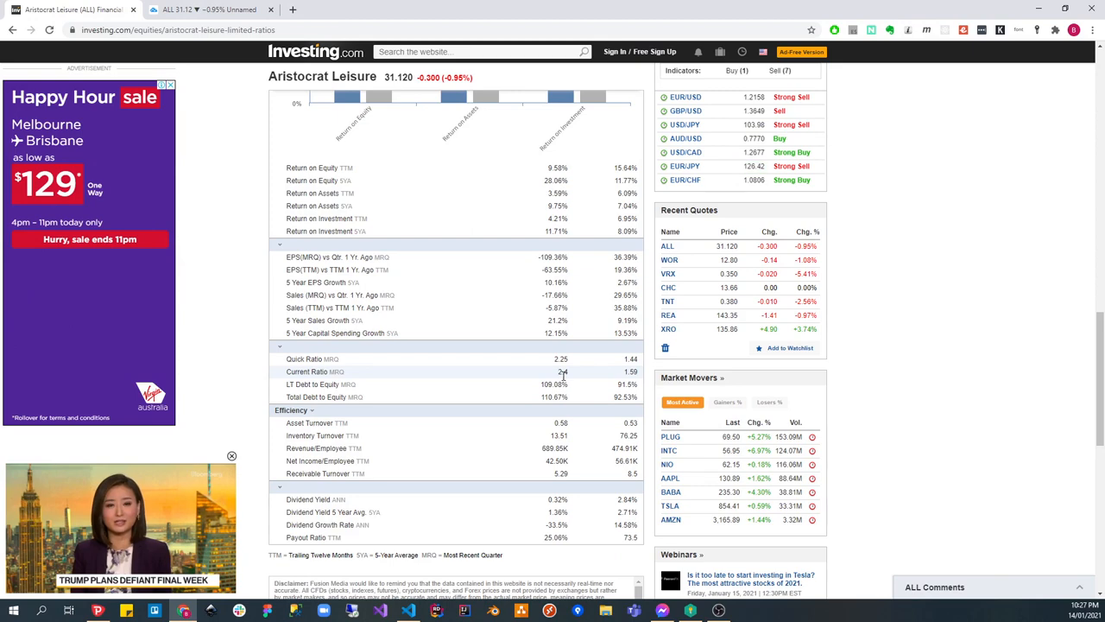
scroll(up, 3)
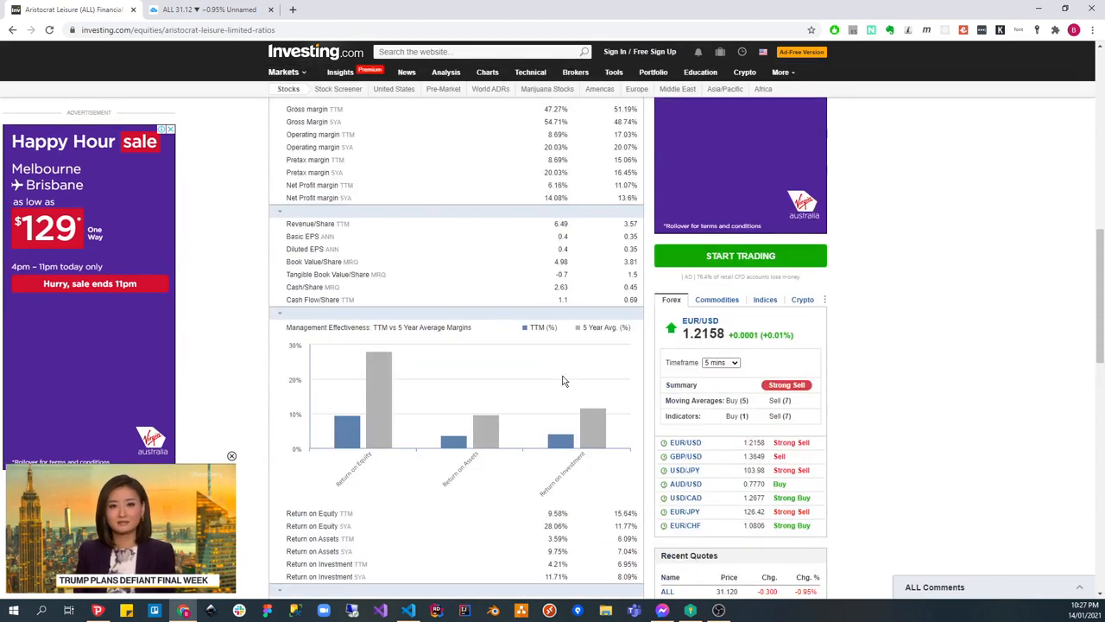
scroll(up, 3)
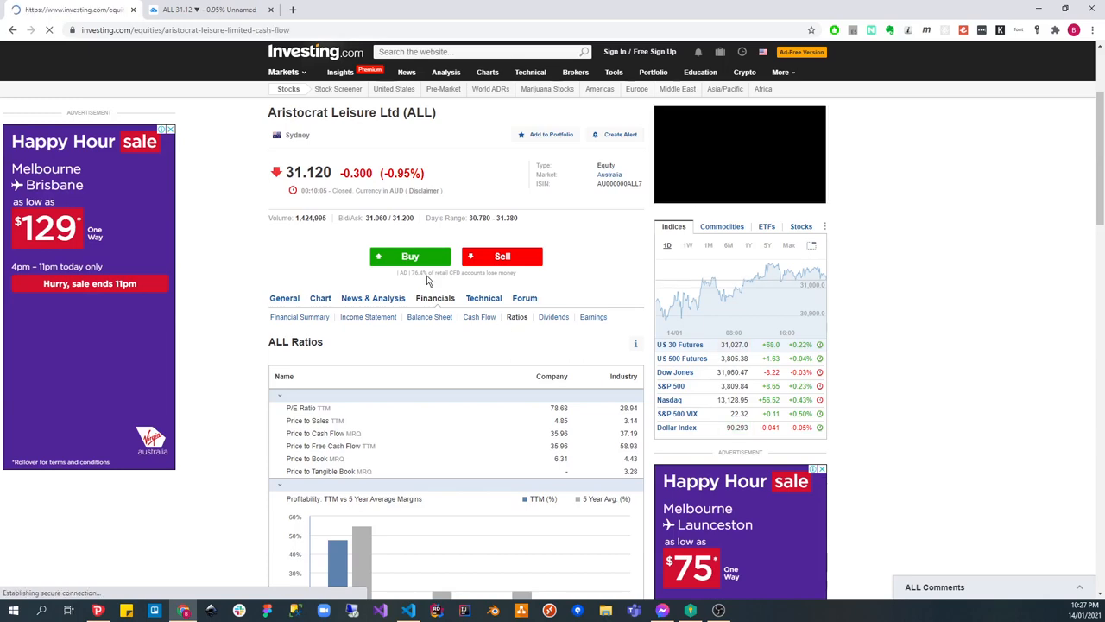
Step: Show the Cash Flow statement in Annual periods with Cash From Operating Activities collapsed
click(480, 318)
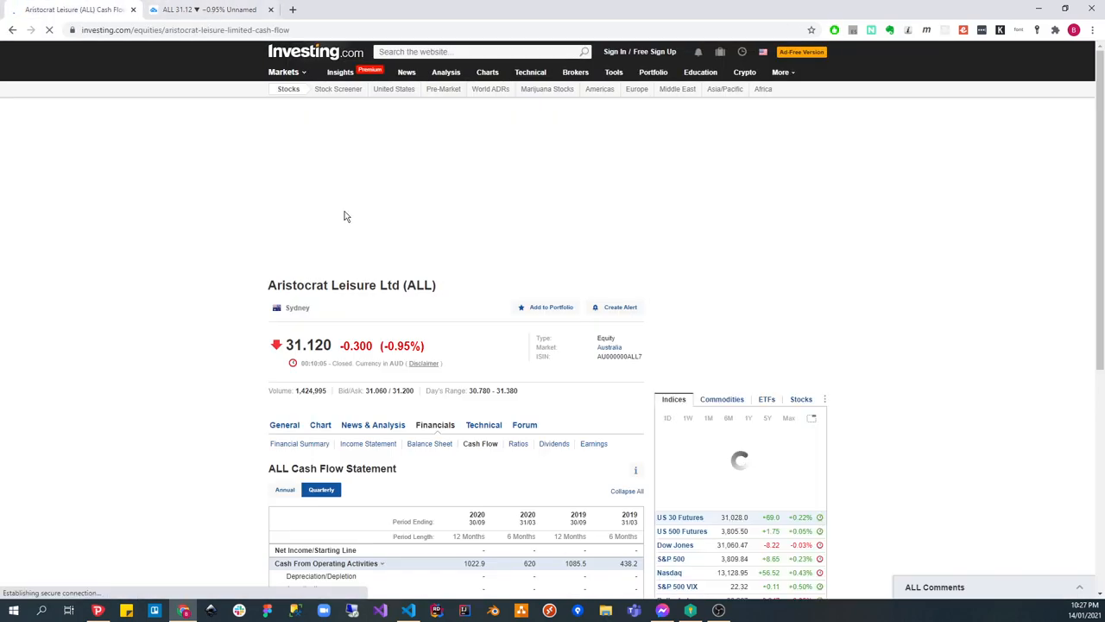
scroll(down, 3)
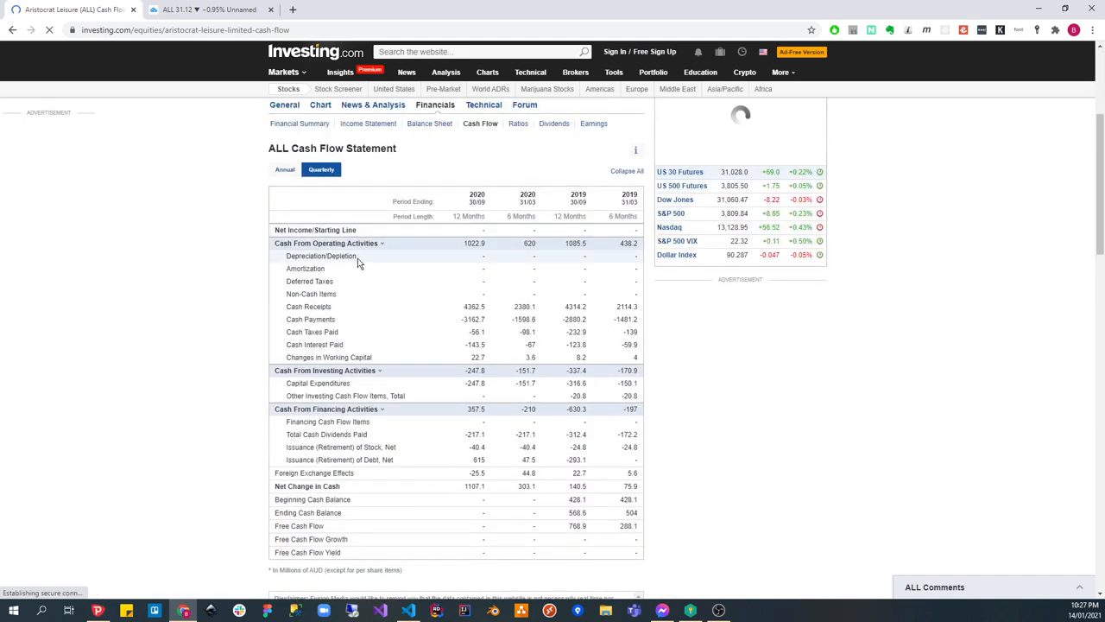
click(285, 169)
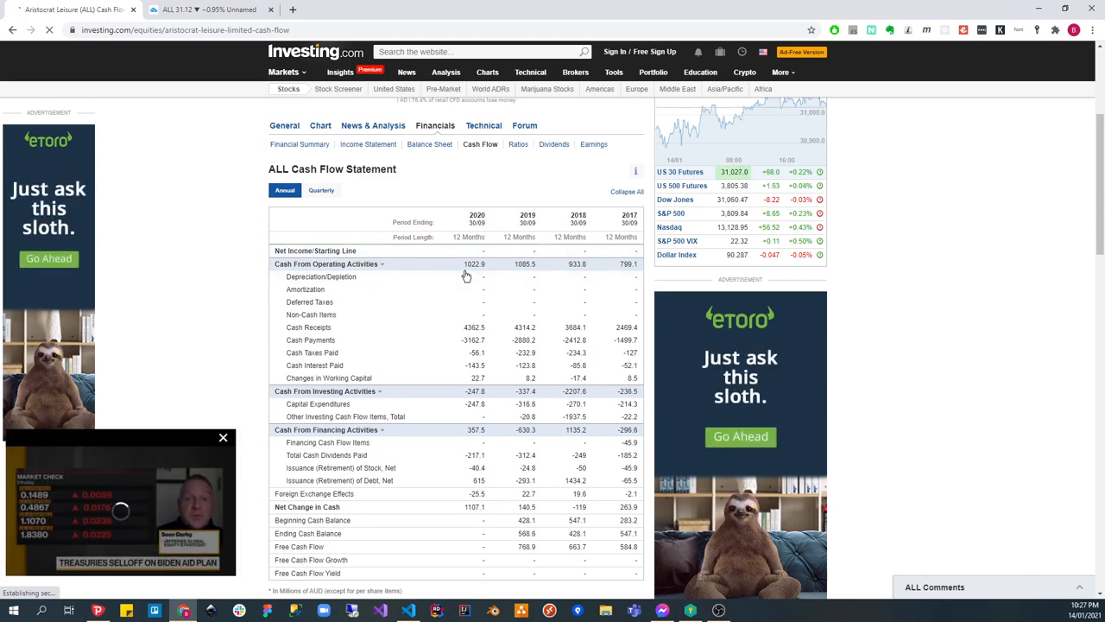
click(381, 262)
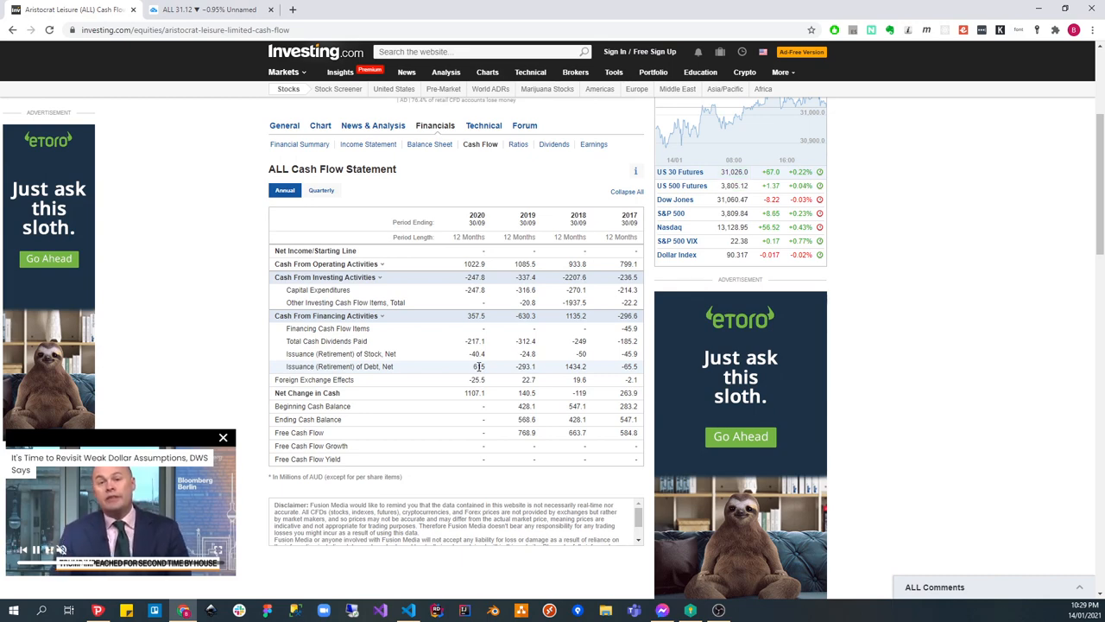
mouse_move(489, 405)
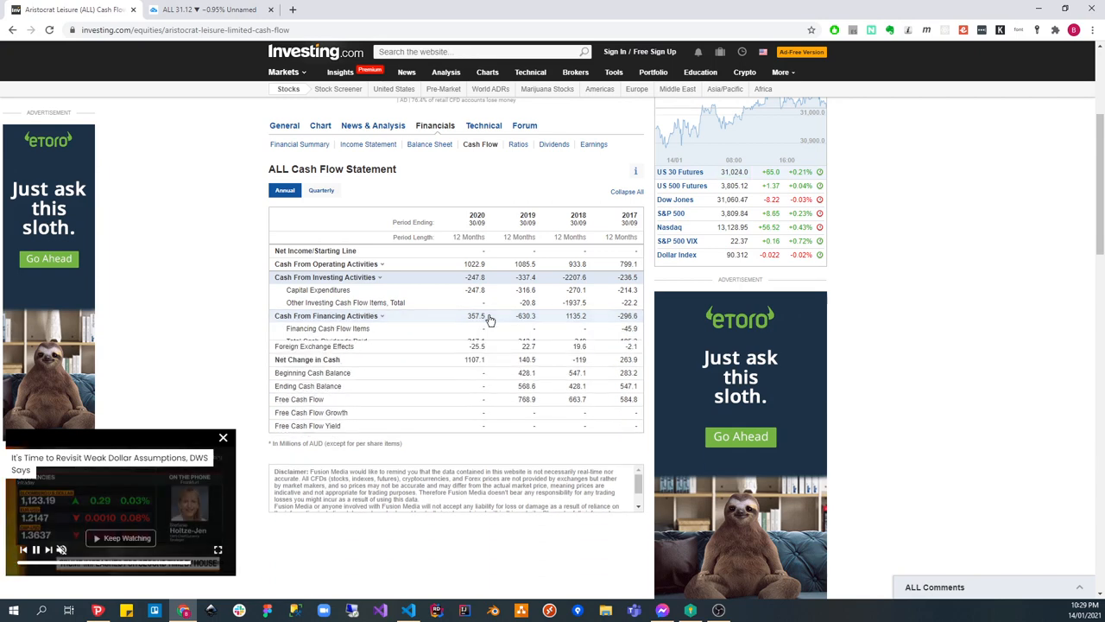
Step: Scroll through the annual balance sheet's assets, liabilities and equity sections
scroll(up, 3)
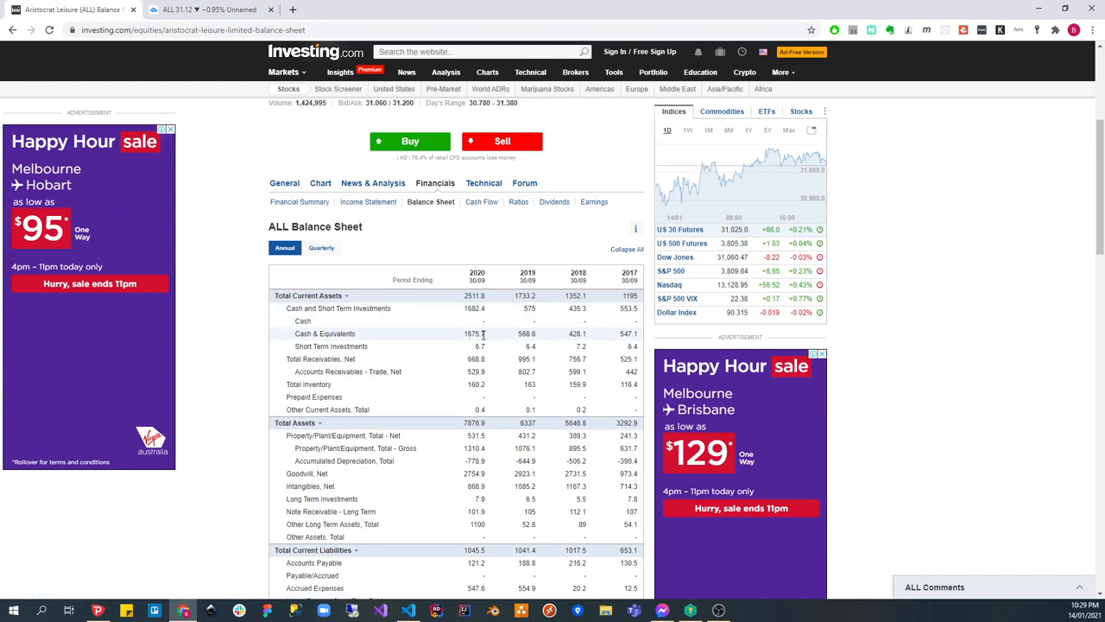
scroll(down, 3)
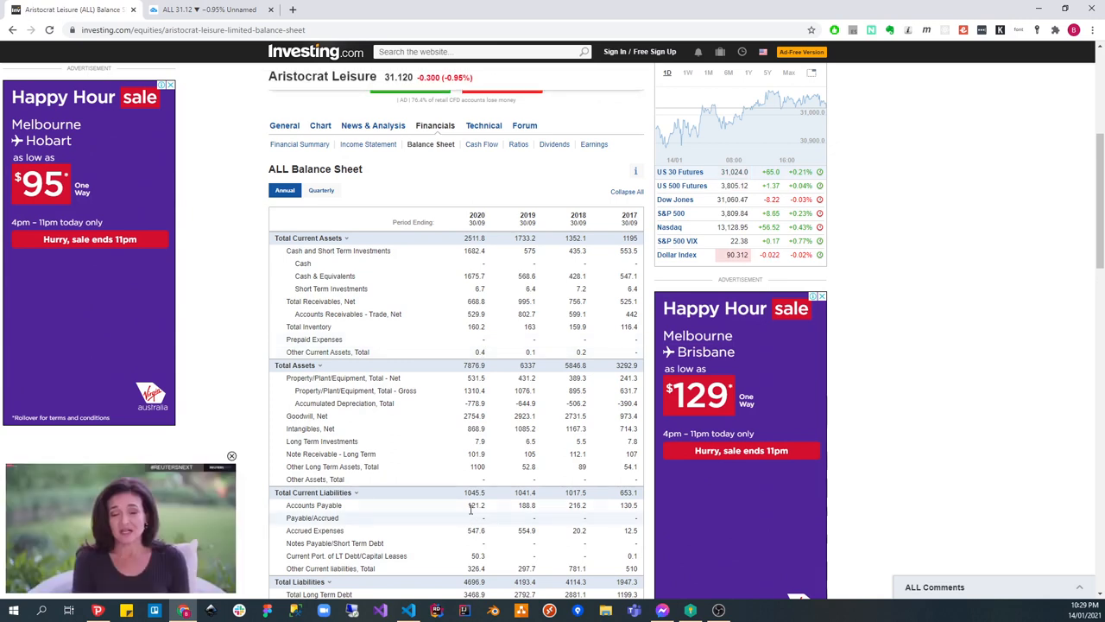
scroll(down, 3)
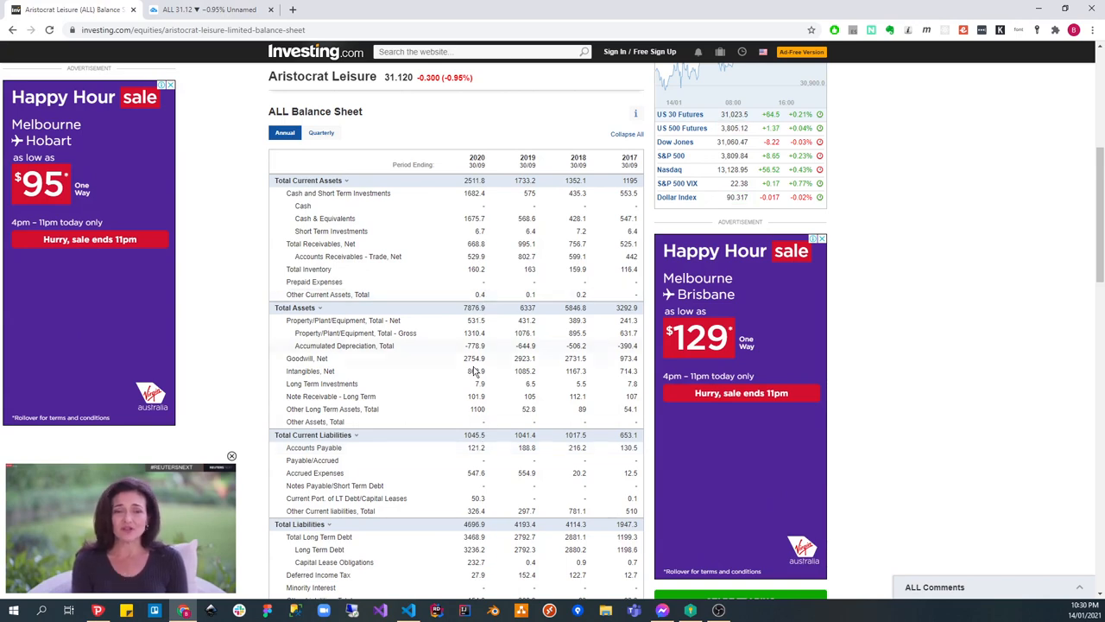
scroll(down, 3)
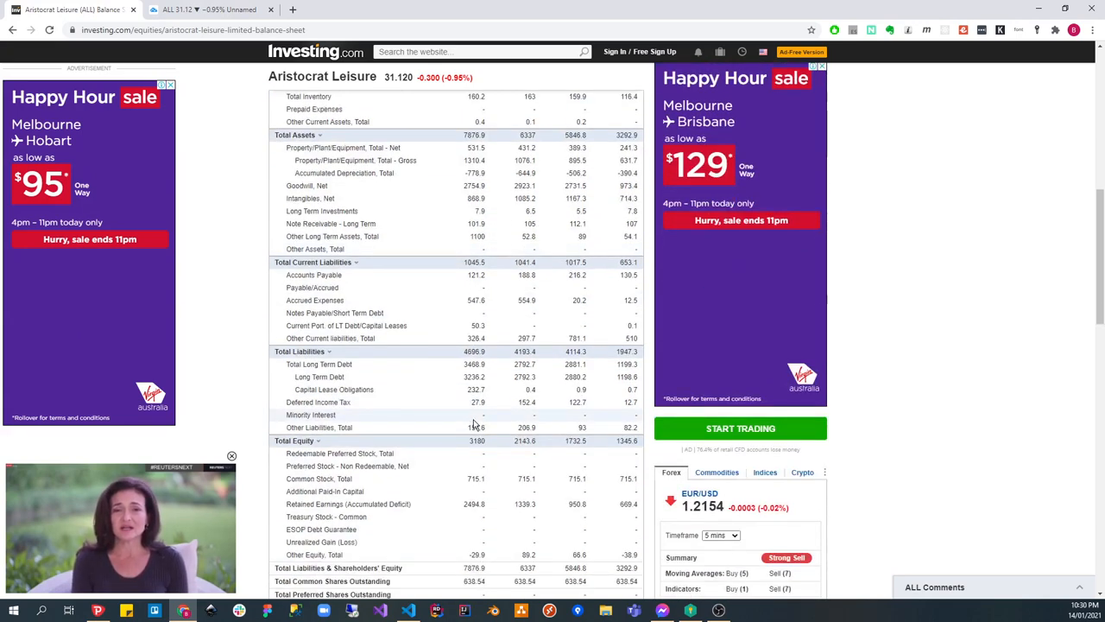
scroll(down, 3)
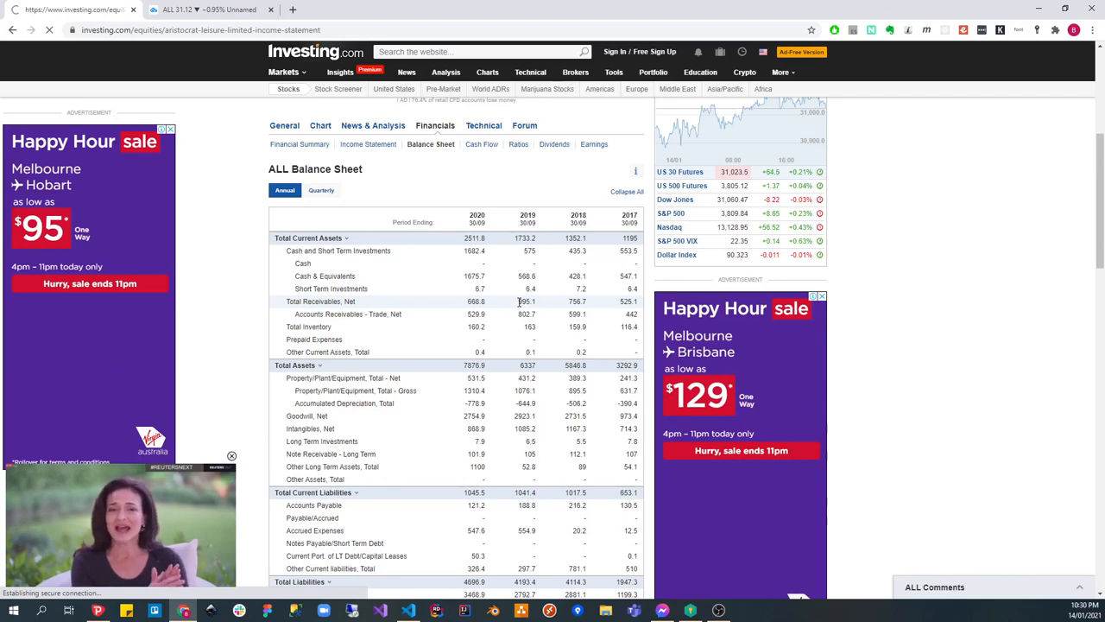
Step: Switch from the balance sheet to Aristocrat Leisure's annual Income Statement
click(367, 145)
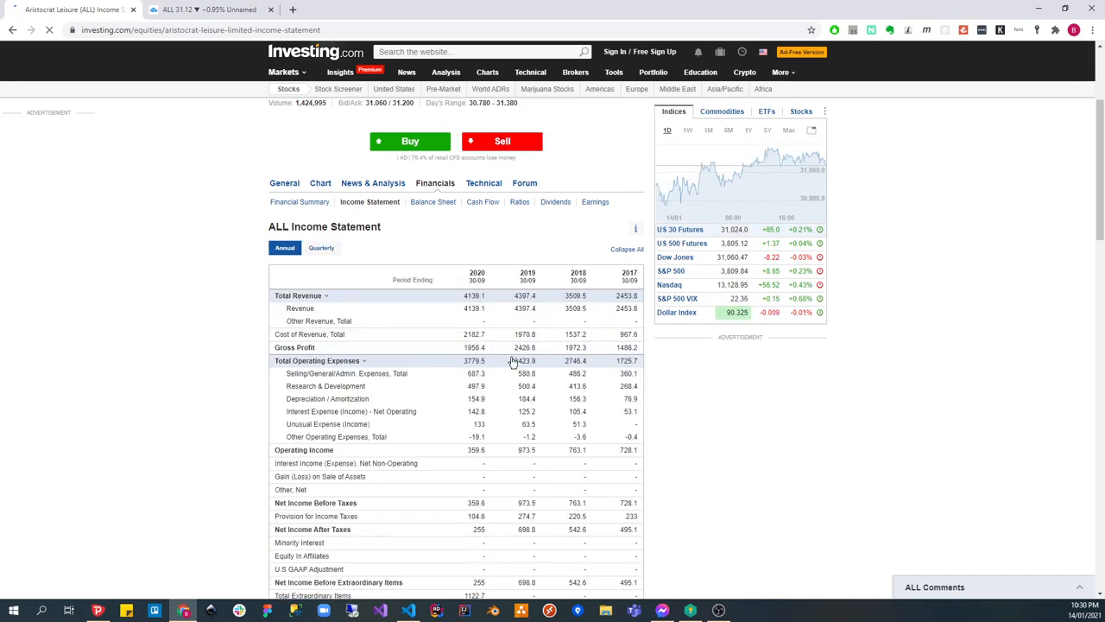
scroll(down, 3)
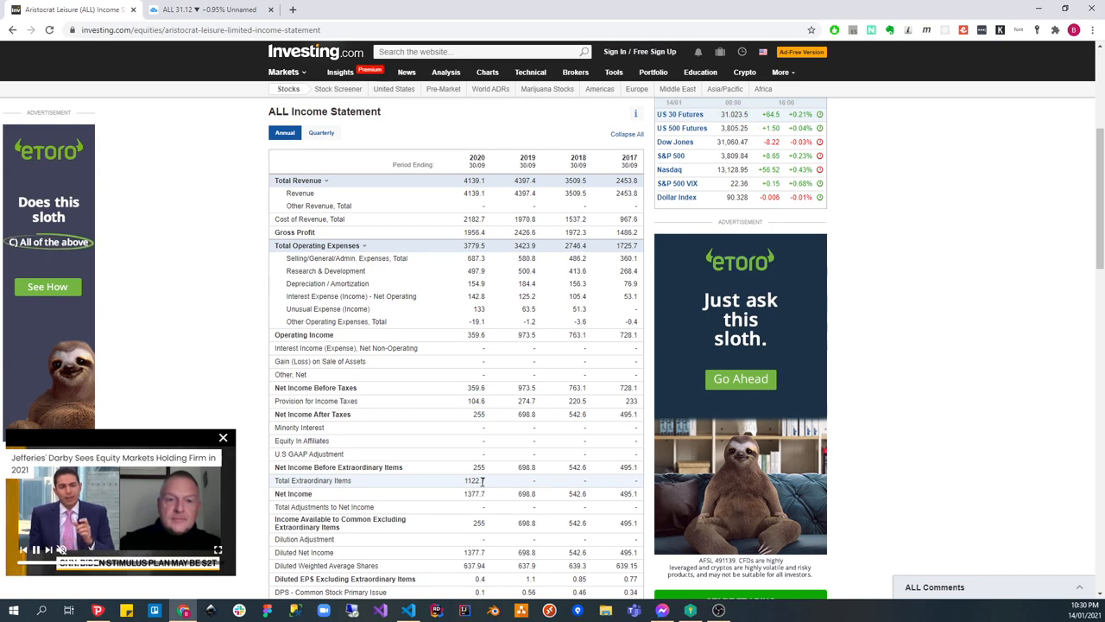
mouse_move(494, 476)
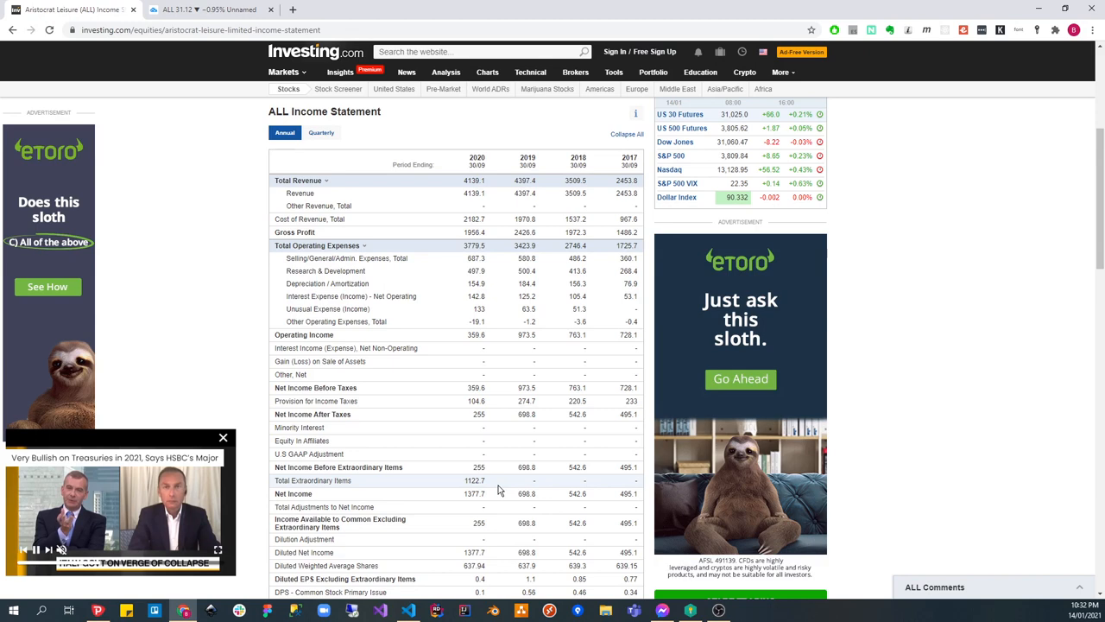
scroll(down, 3)
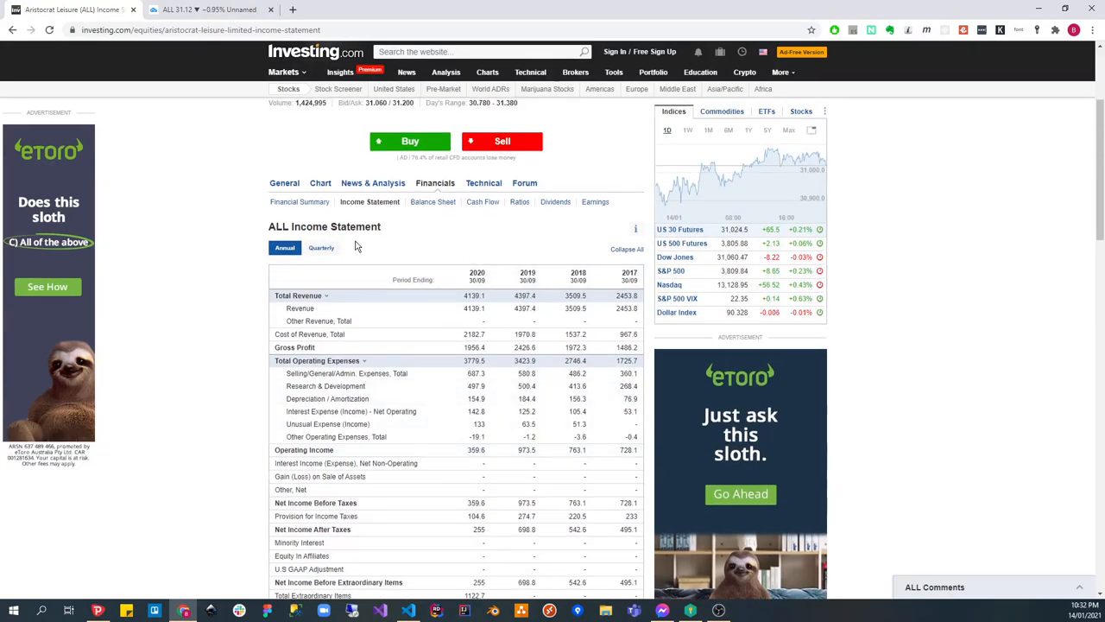
scroll(down, 3)
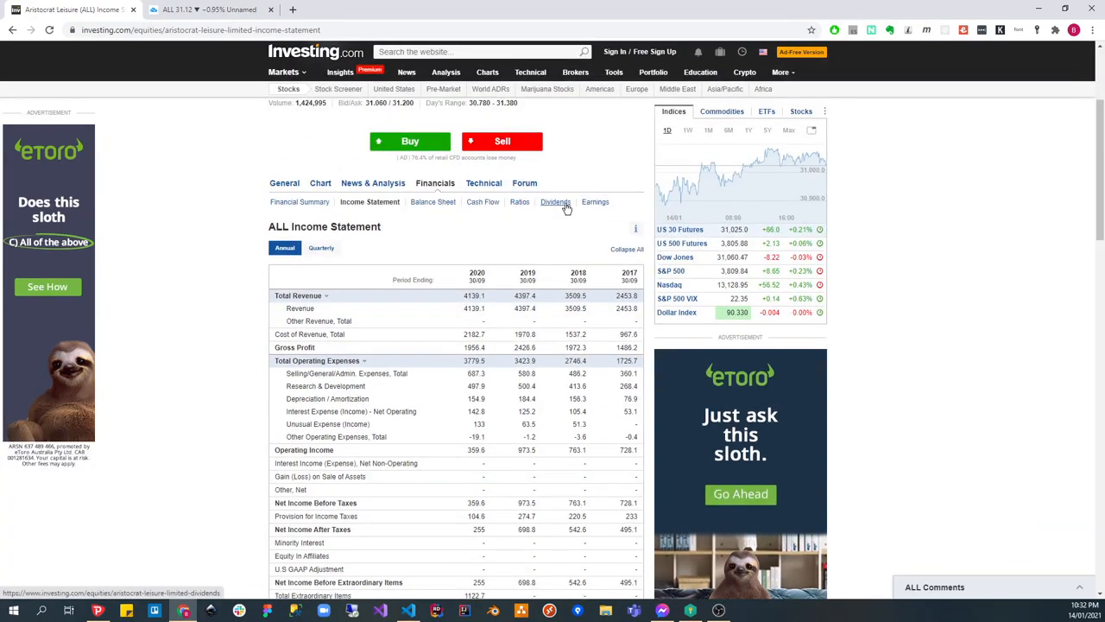
scroll(down, 3)
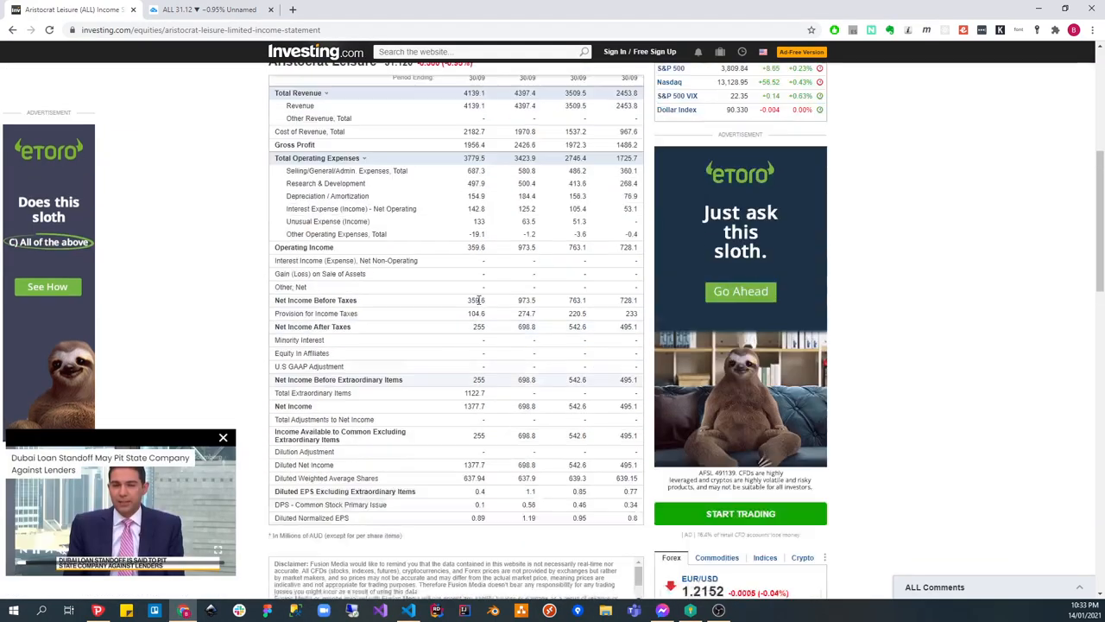
click(207, 10)
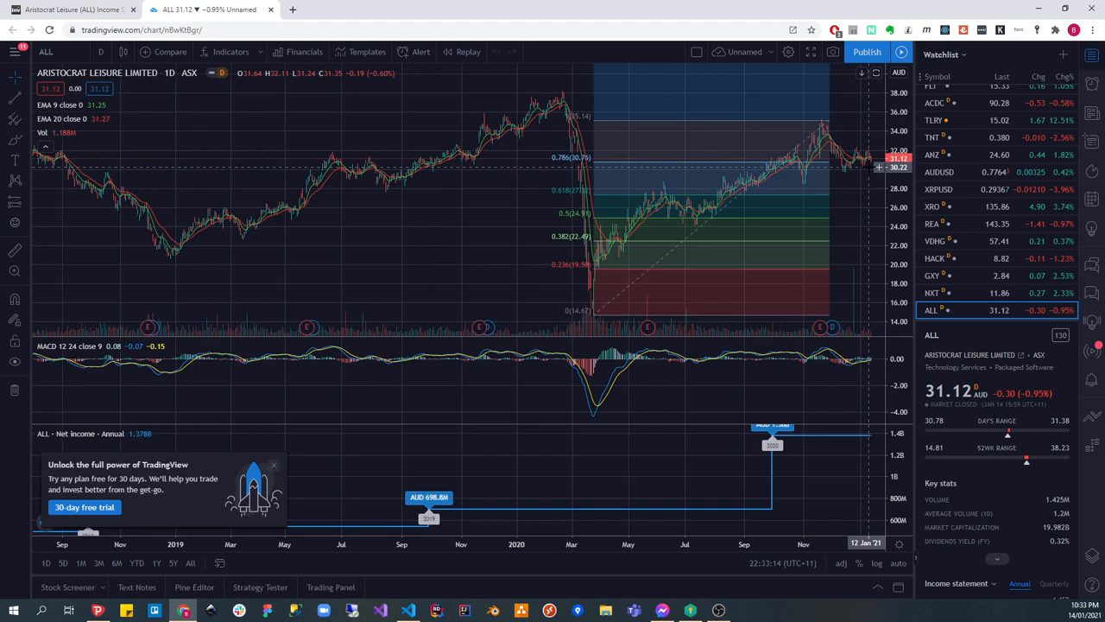
mouse_move(850, 169)
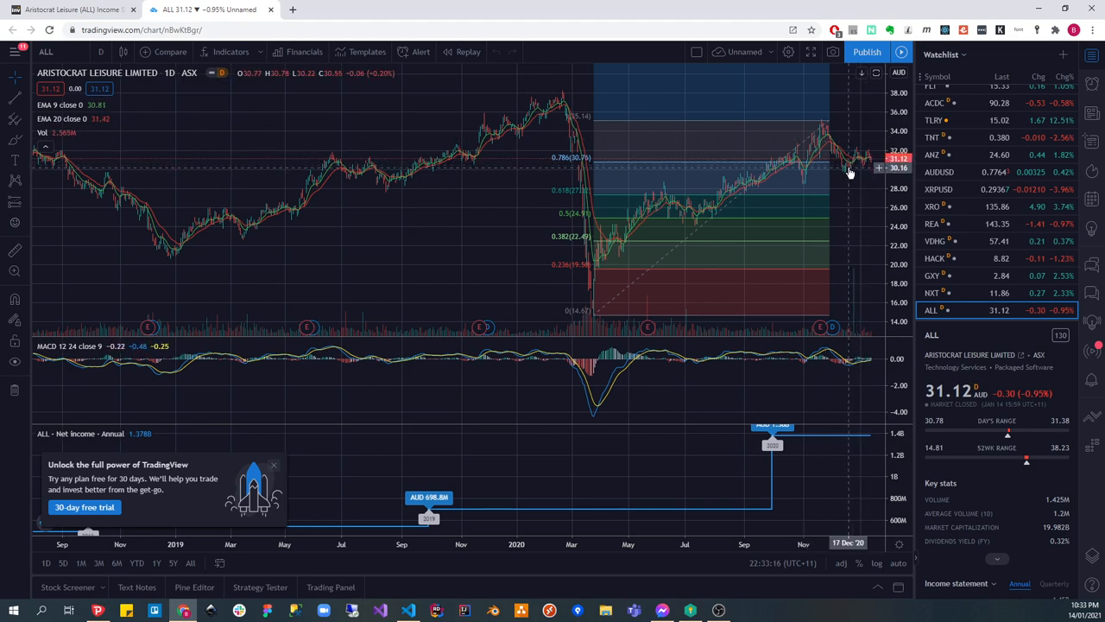
mouse_move(843, 183)
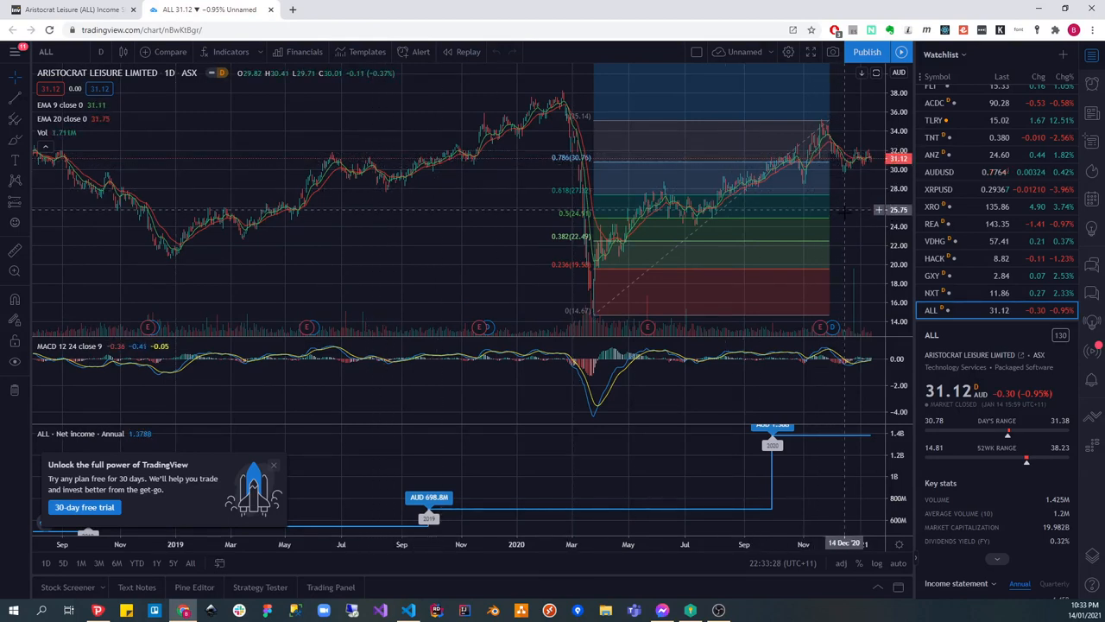
mouse_move(861, 141)
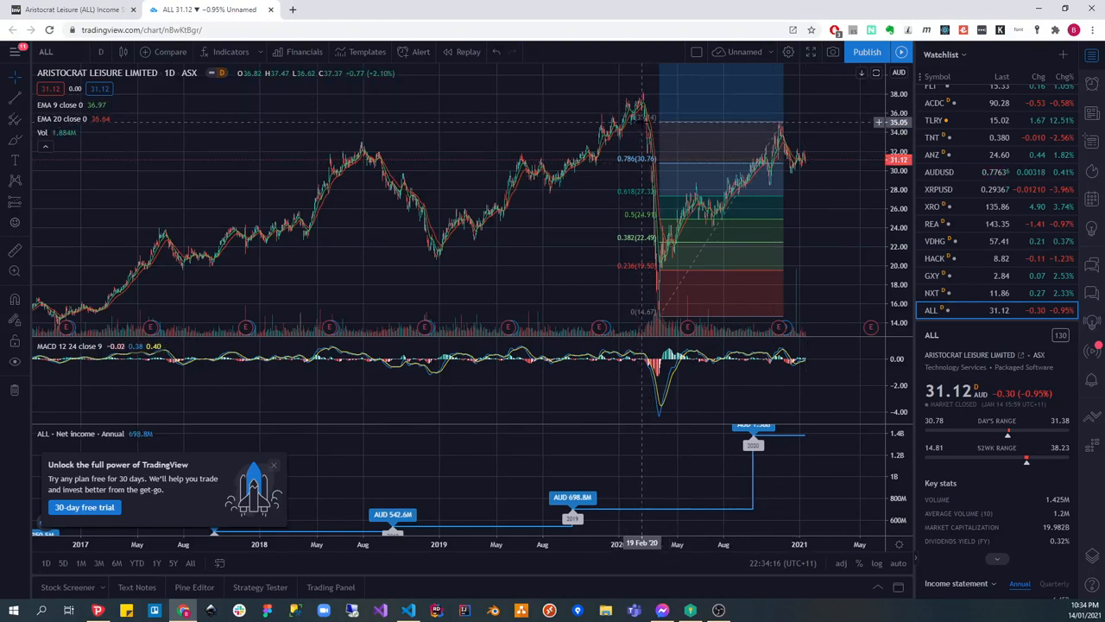
mouse_move(352, 168)
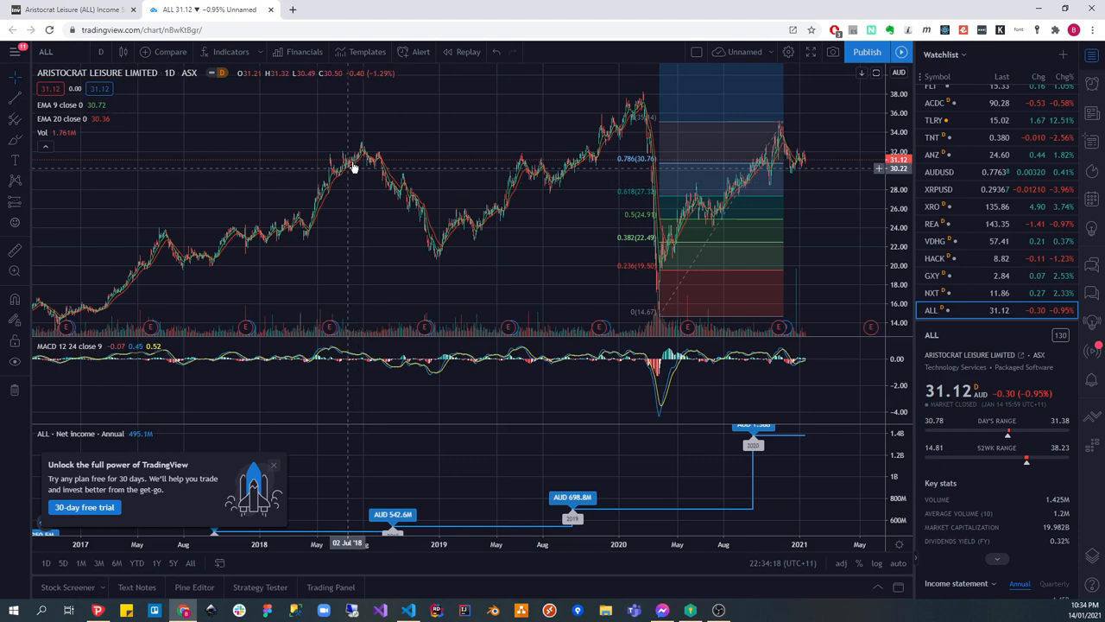
mouse_move(362, 161)
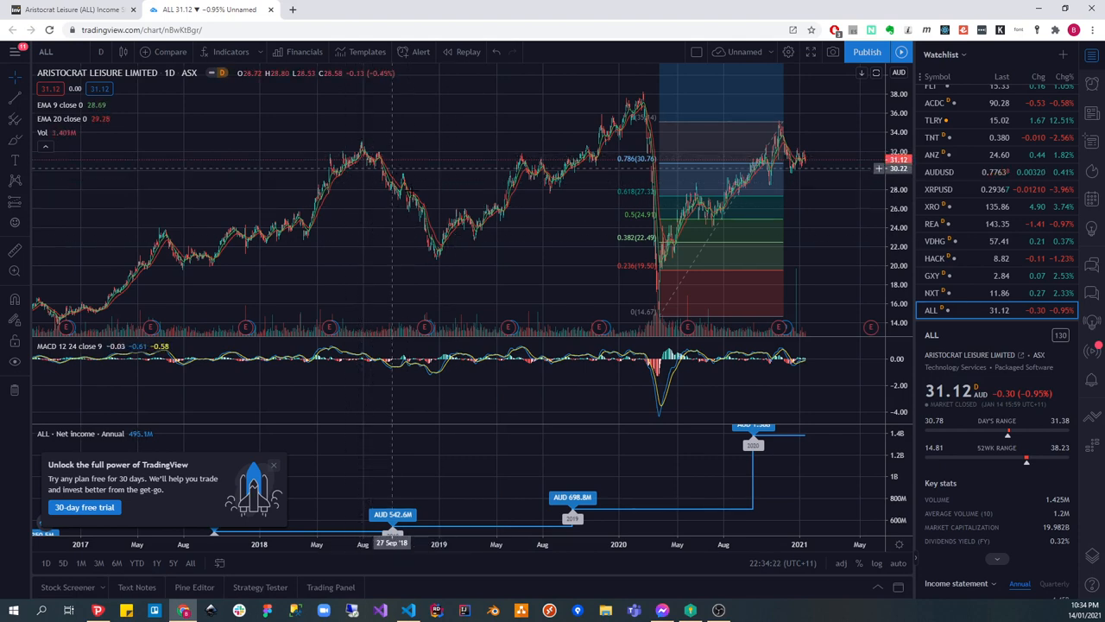
mouse_move(674, 191)
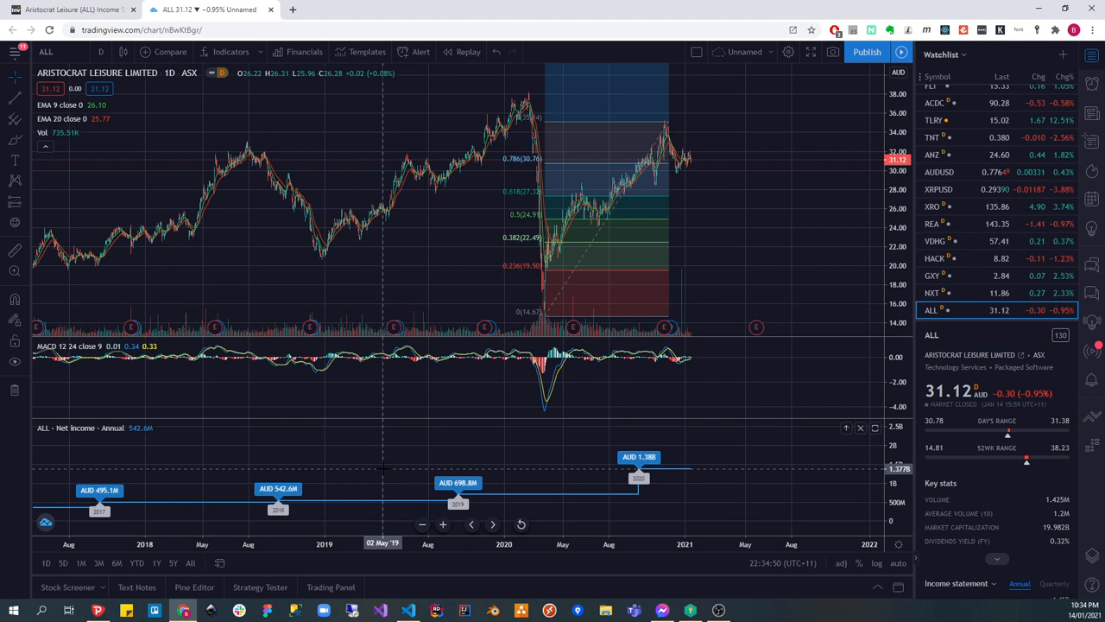
mouse_move(655, 172)
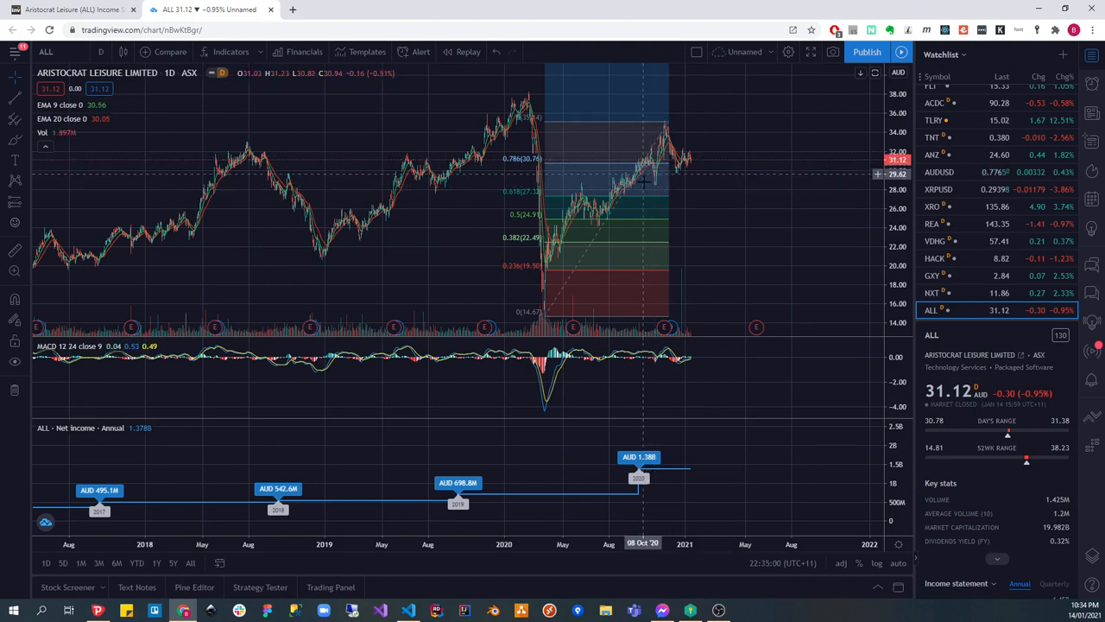
mouse_move(645, 199)
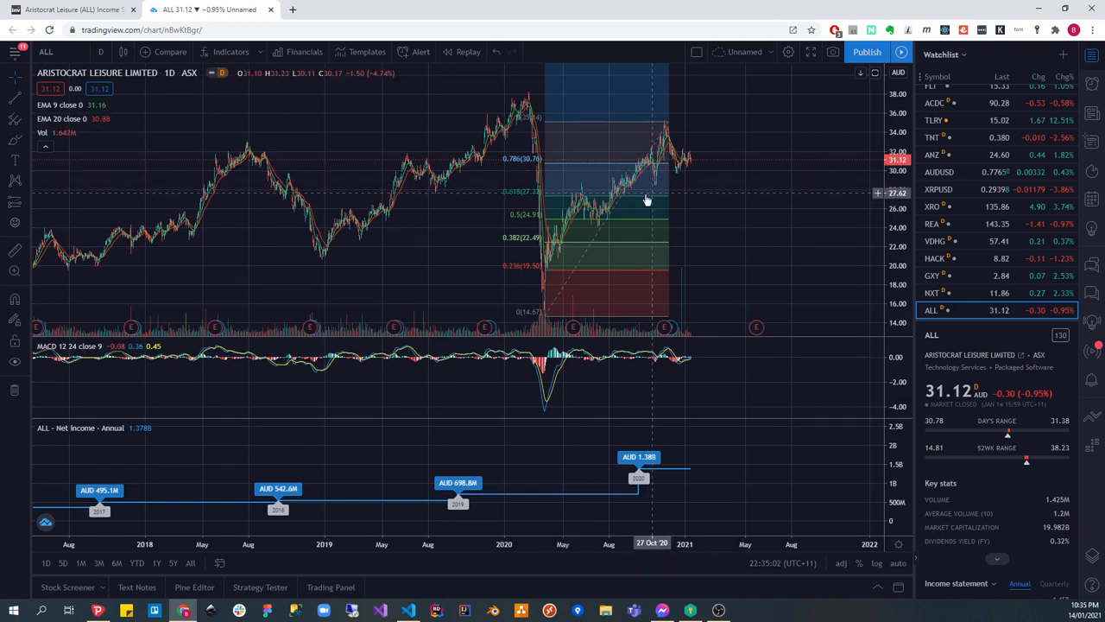
mouse_move(652, 198)
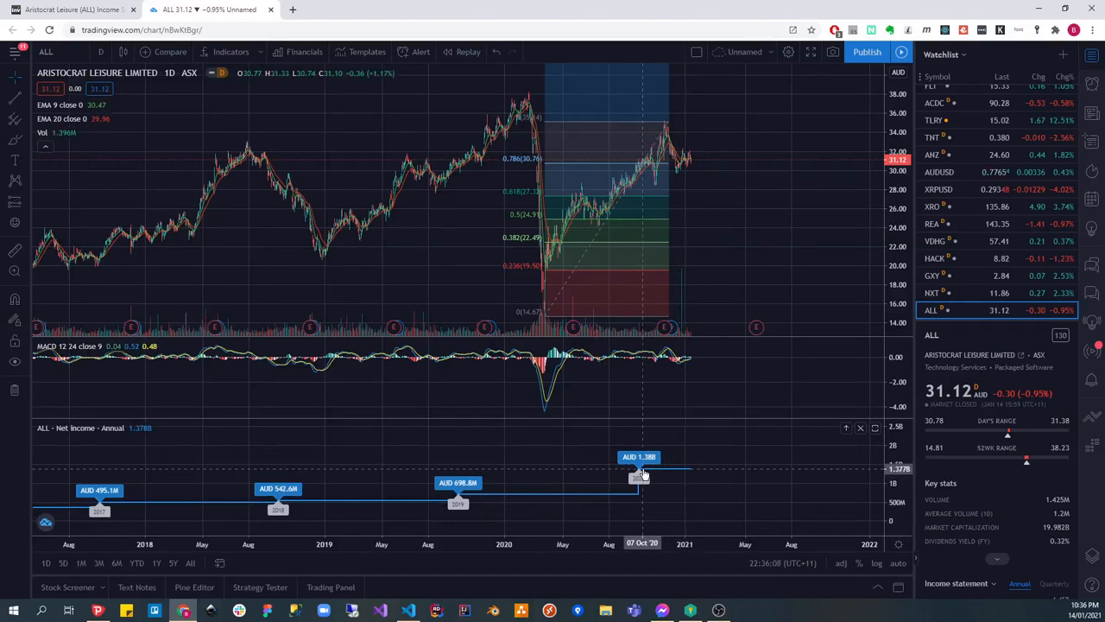
mouse_move(660, 470)
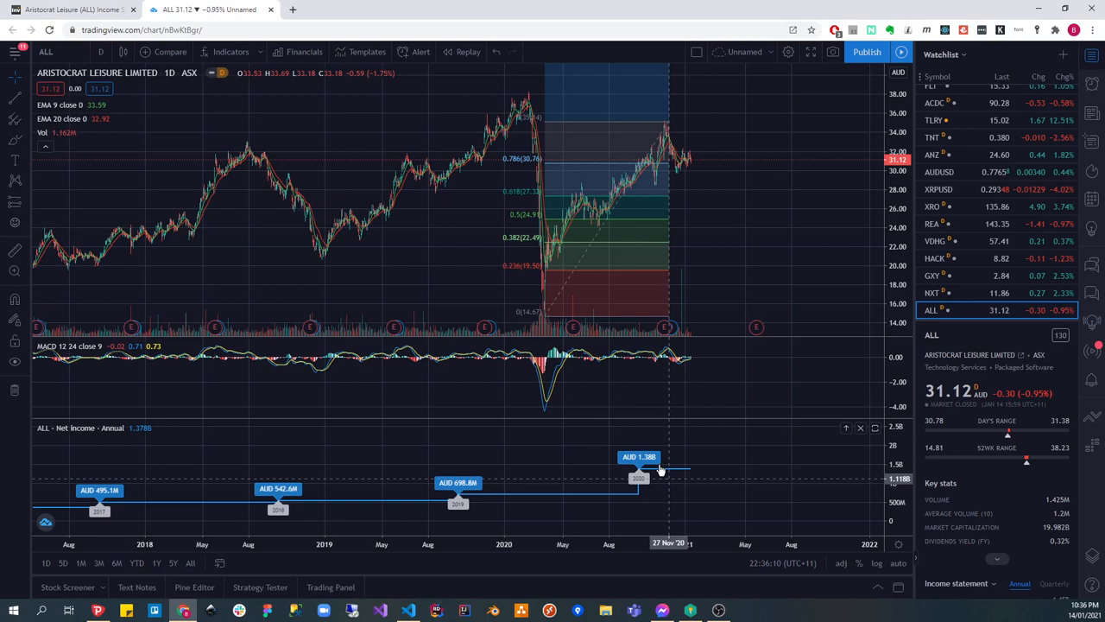
mouse_move(680, 470)
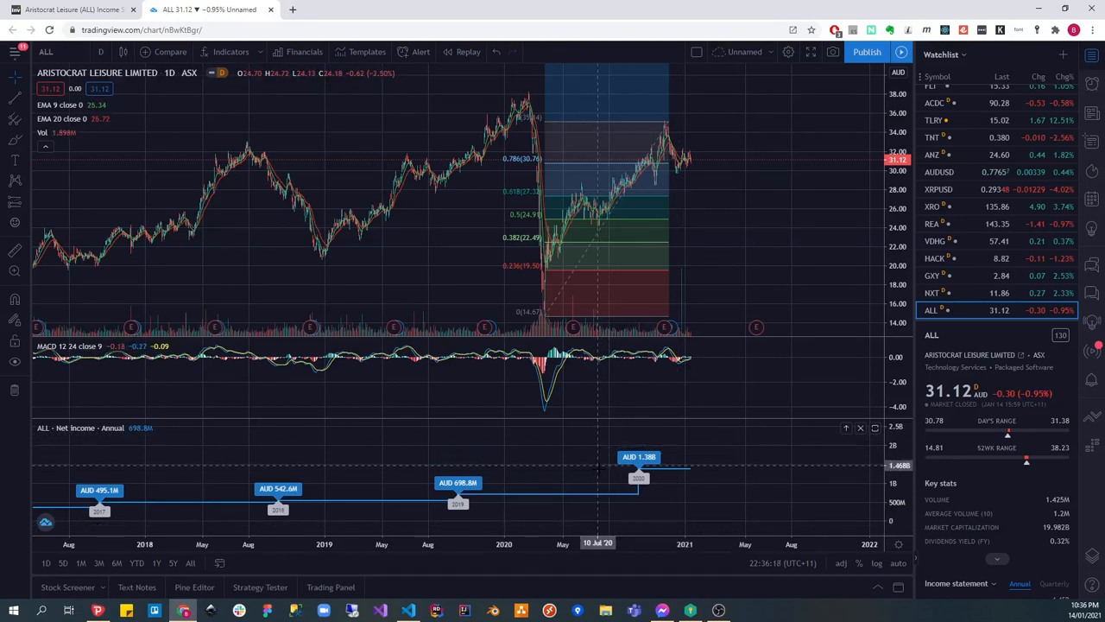
mouse_move(663, 466)
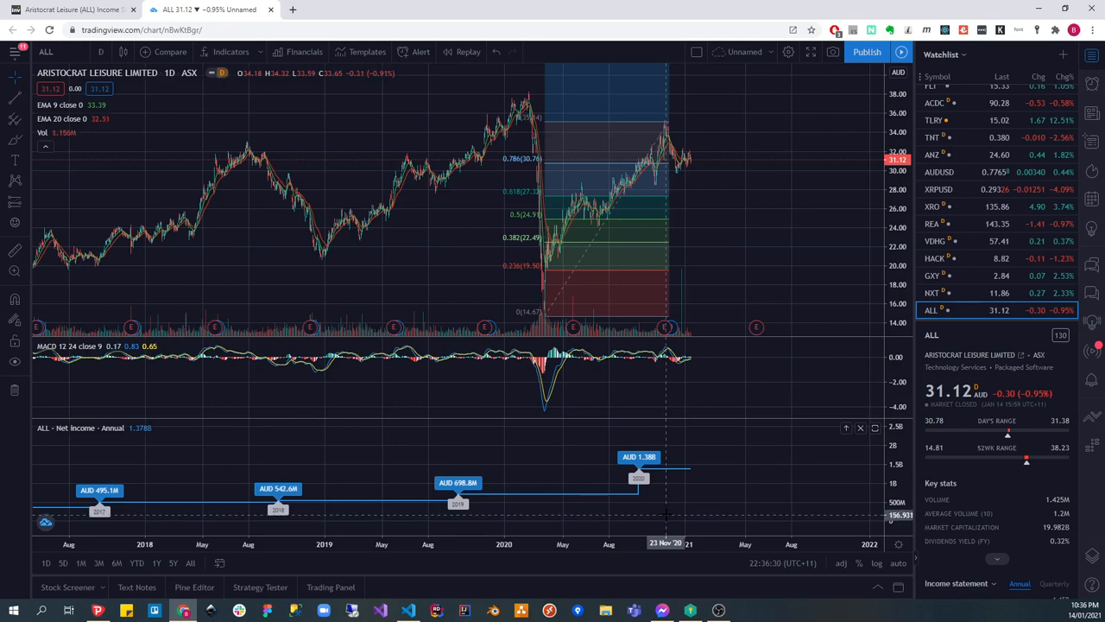
mouse_move(670, 522)
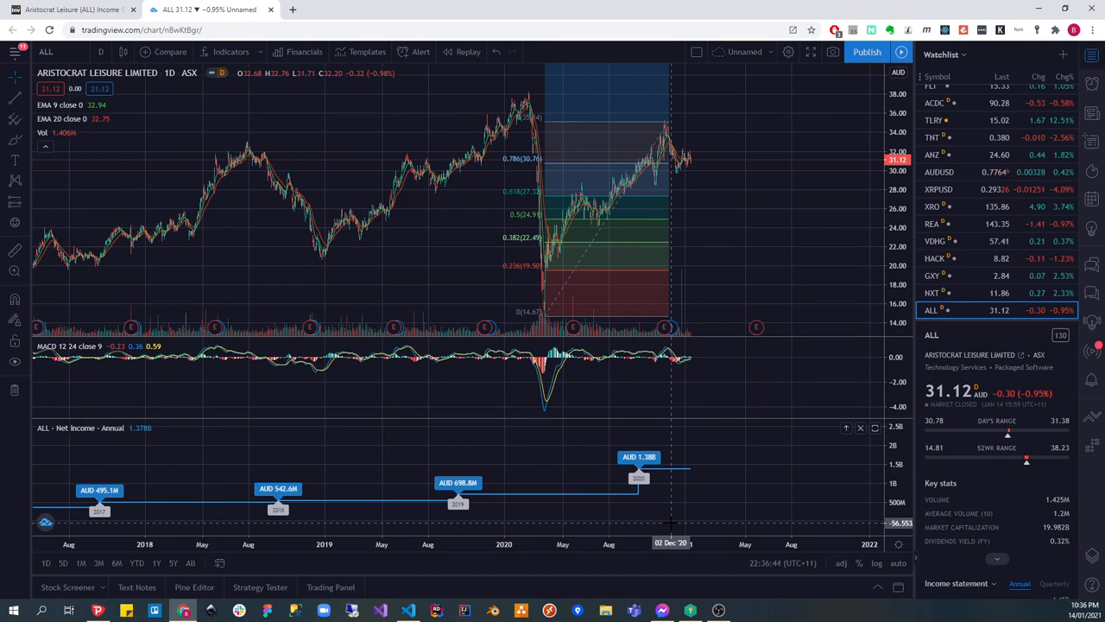
mouse_move(653, 440)
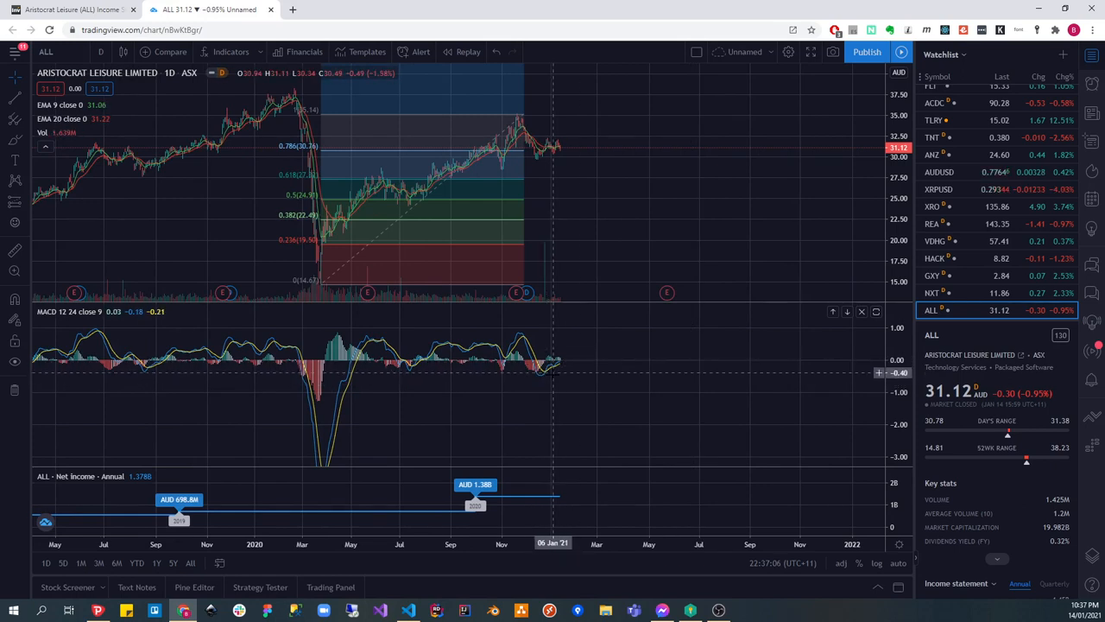
mouse_move(550, 371)
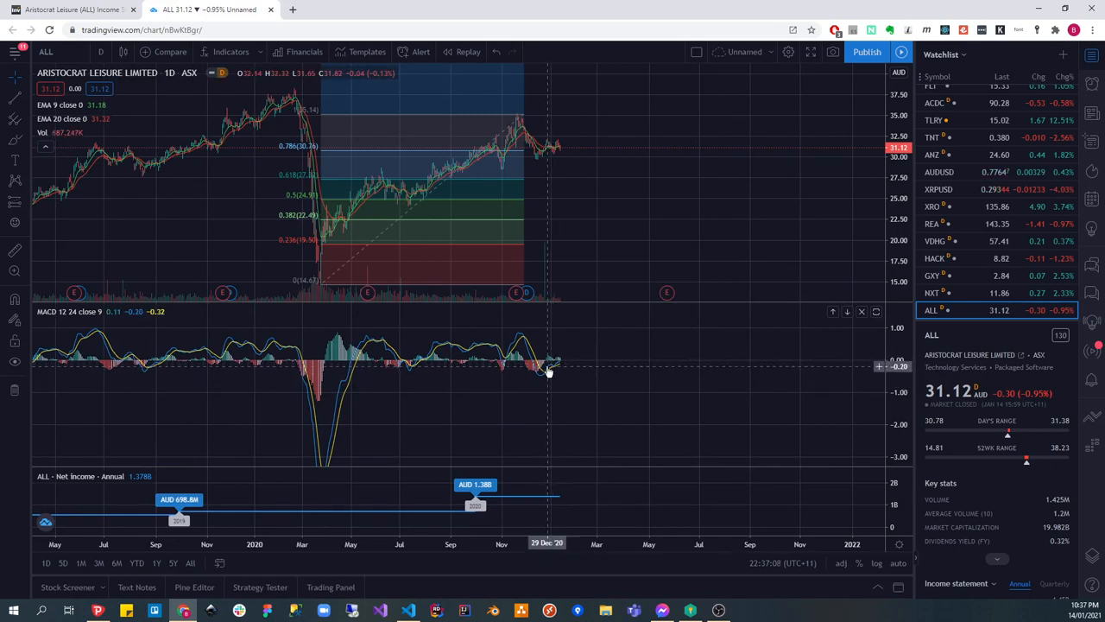
mouse_move(549, 373)
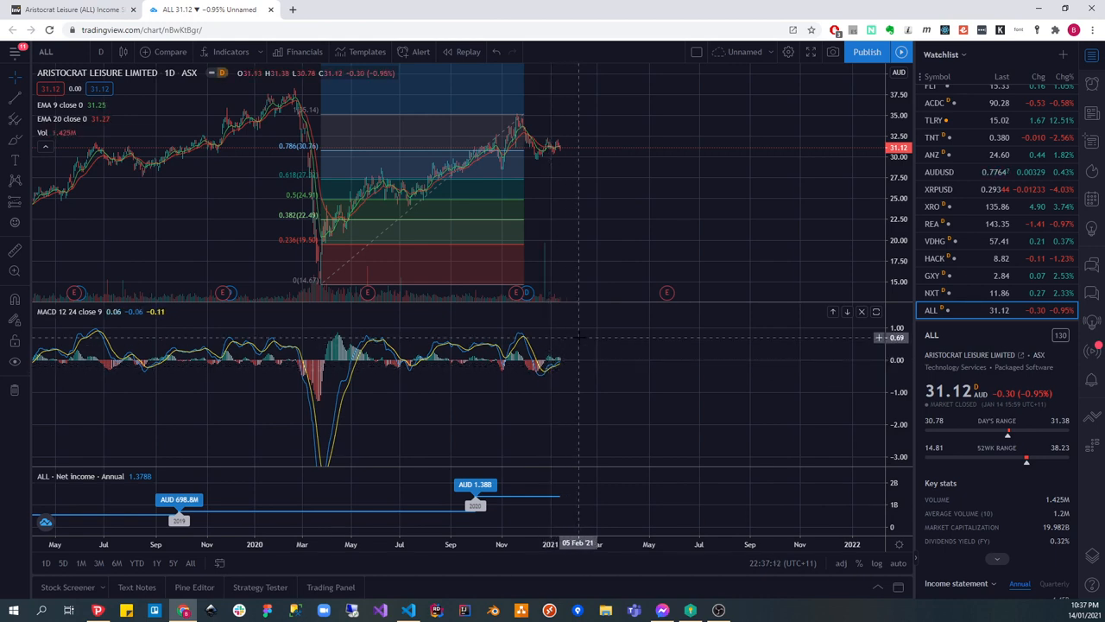
mouse_move(552, 354)
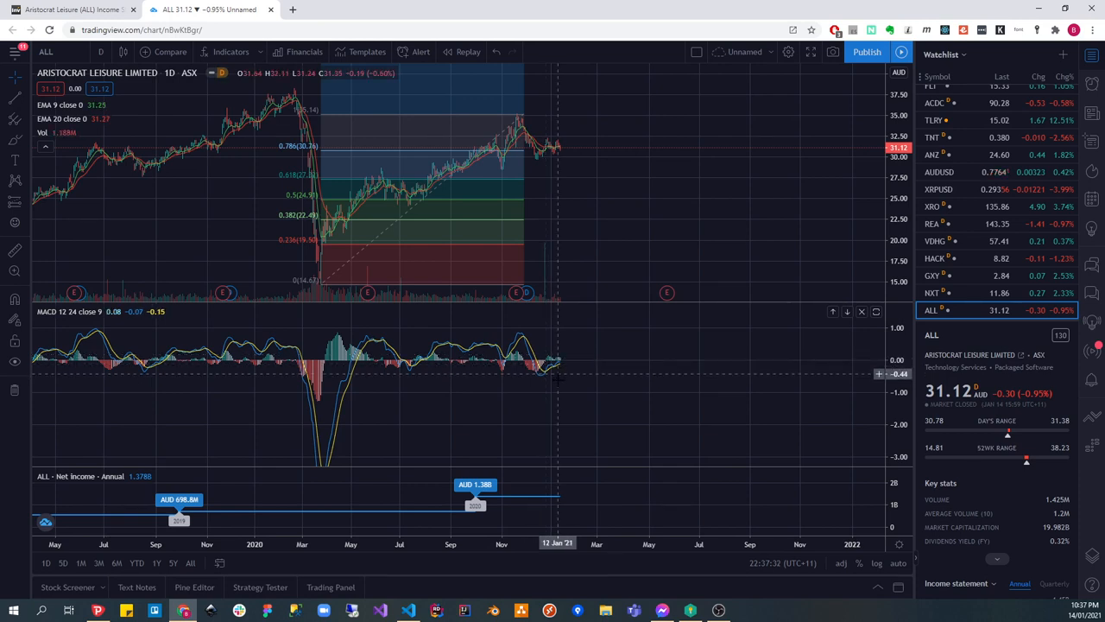
mouse_move(549, 371)
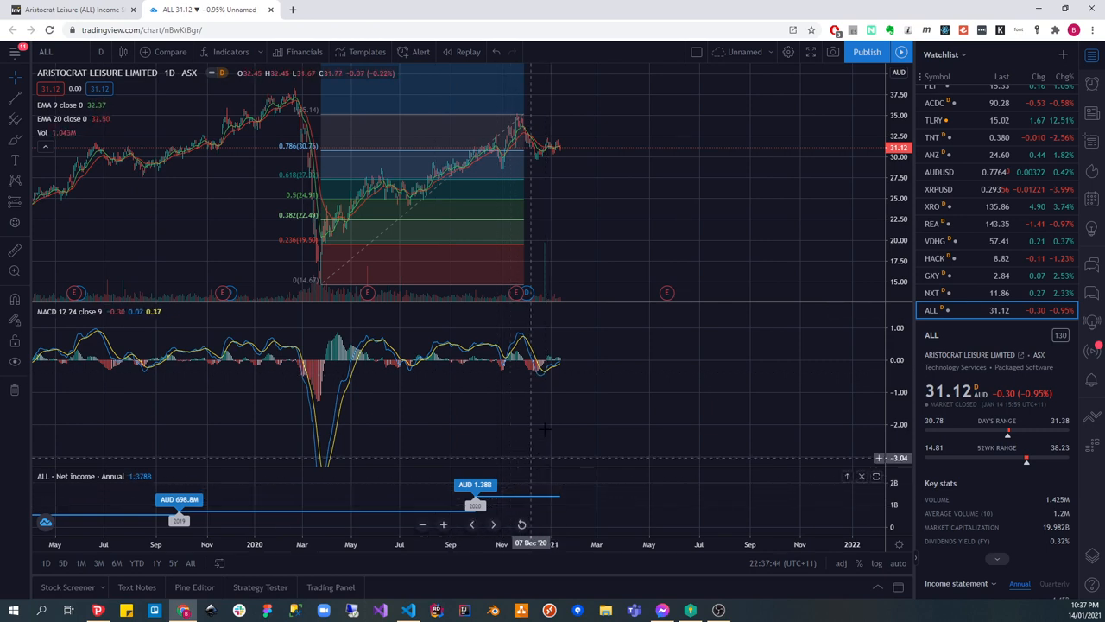
mouse_move(543, 154)
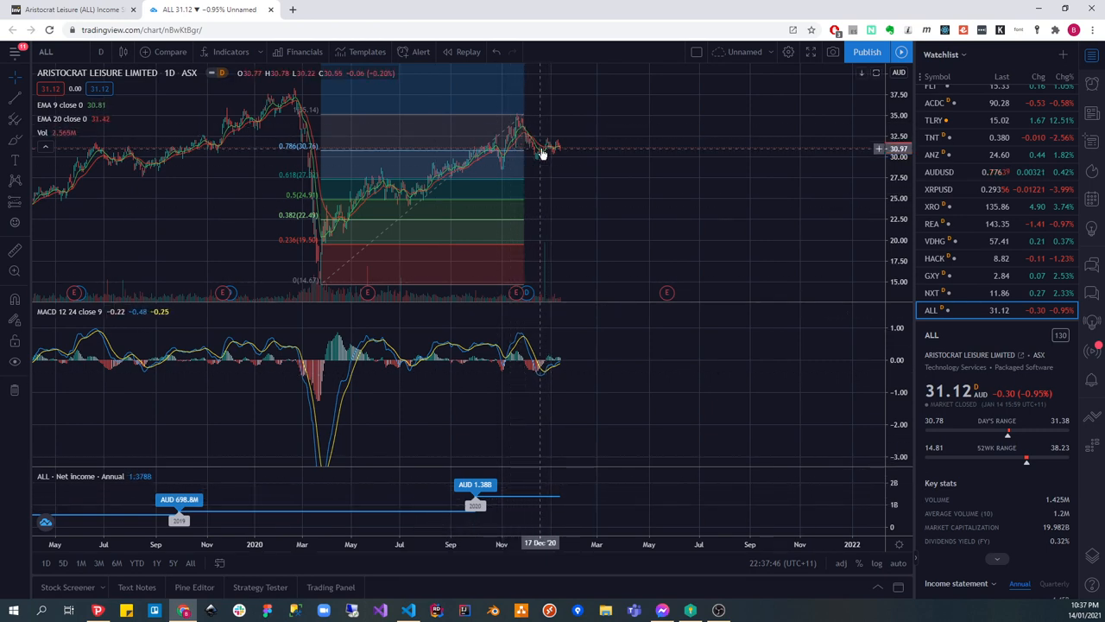
mouse_move(549, 148)
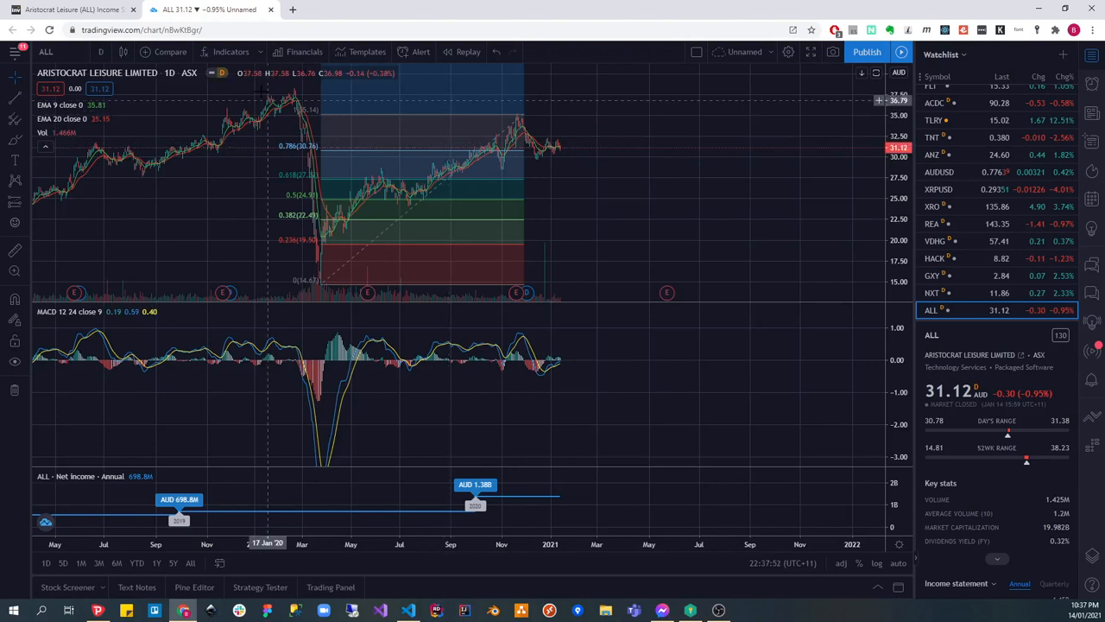
mouse_move(475, 159)
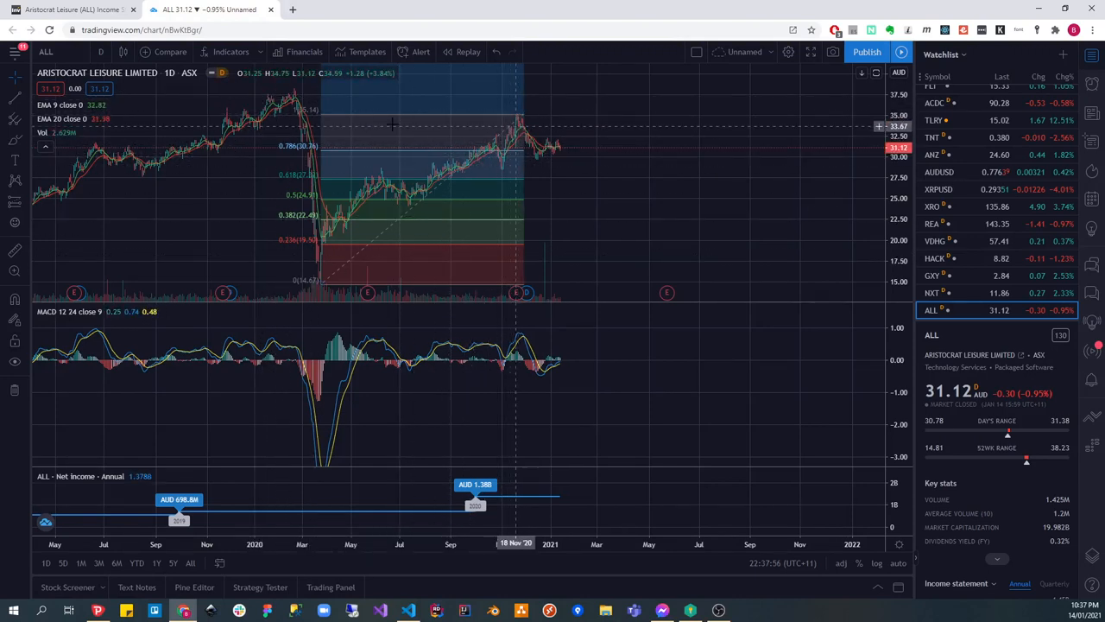
mouse_move(521, 117)
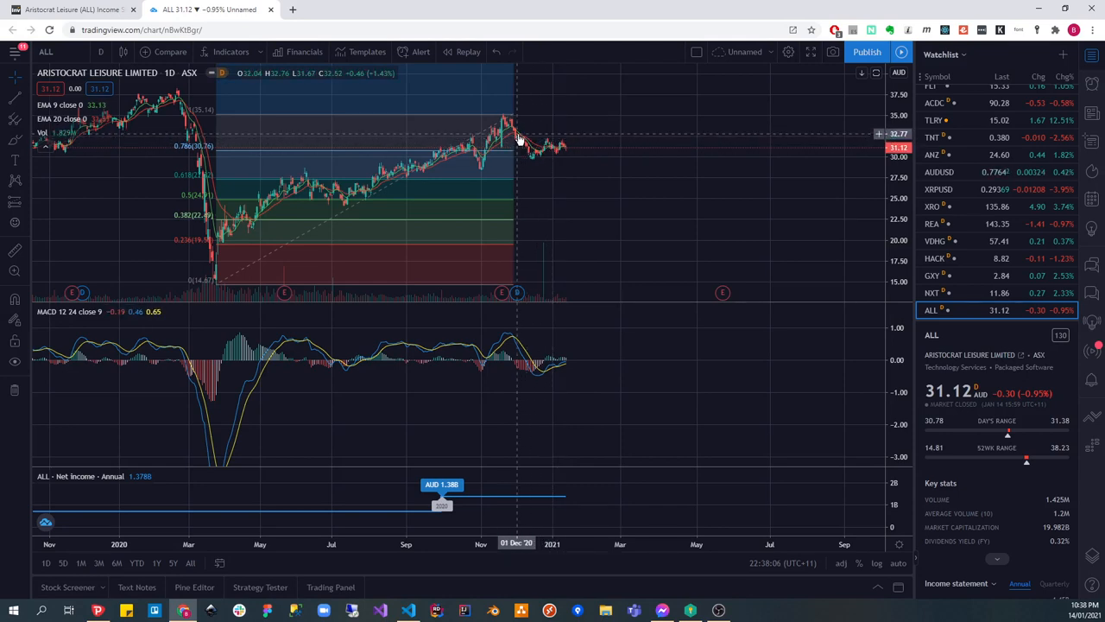
mouse_move(553, 376)
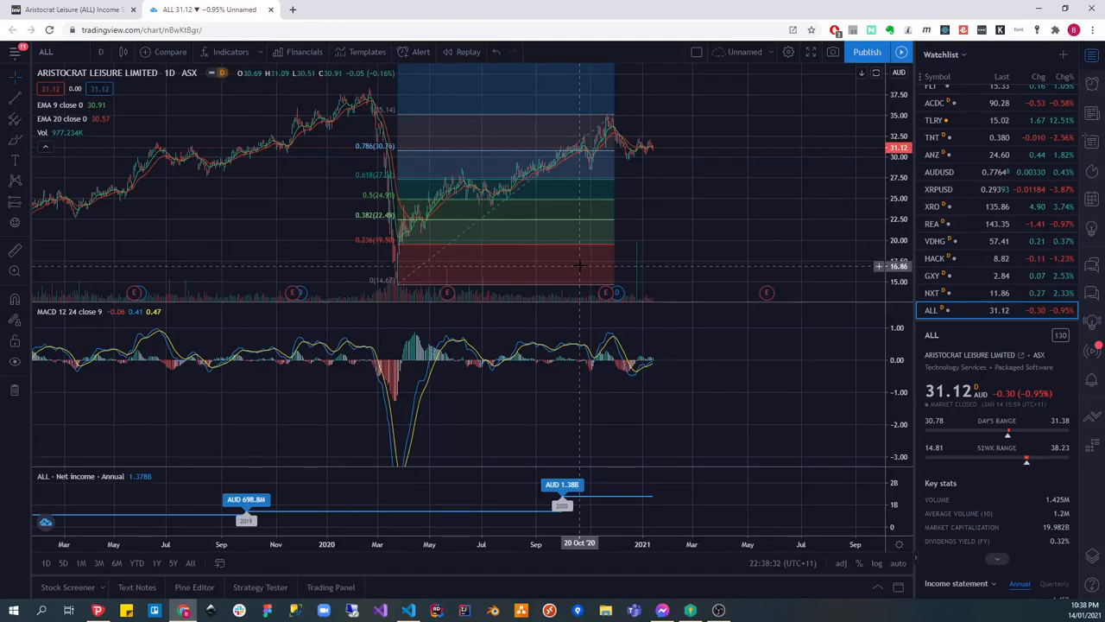
mouse_move(581, 262)
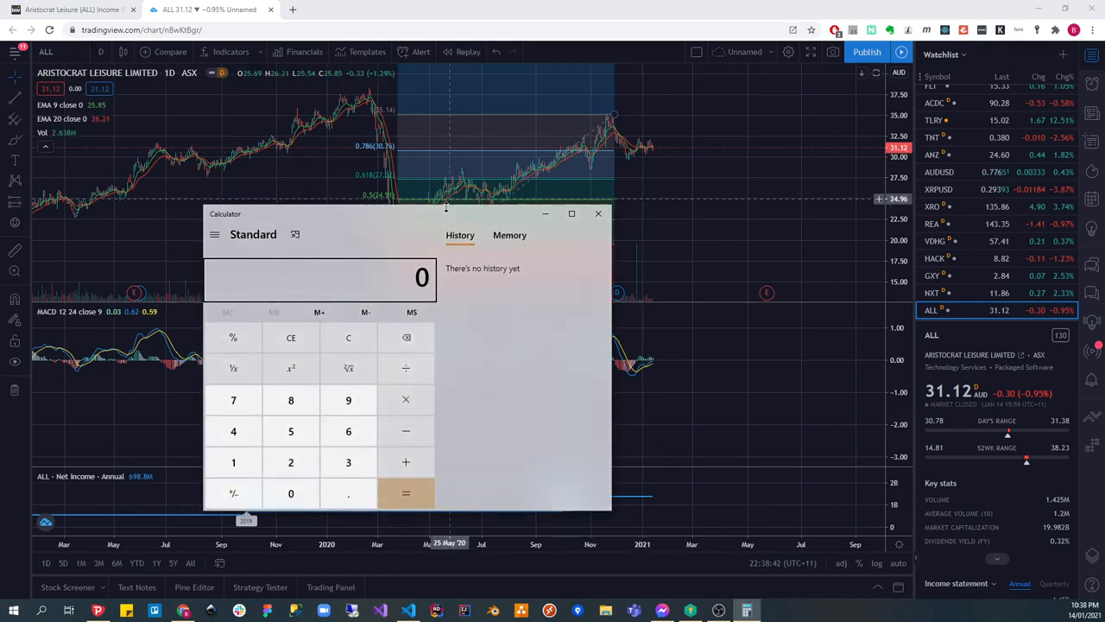
Step: Move Calculator off the chart and compute 31 × 316 = 9,796
drag(388, 214, 846, 223)
text(31)
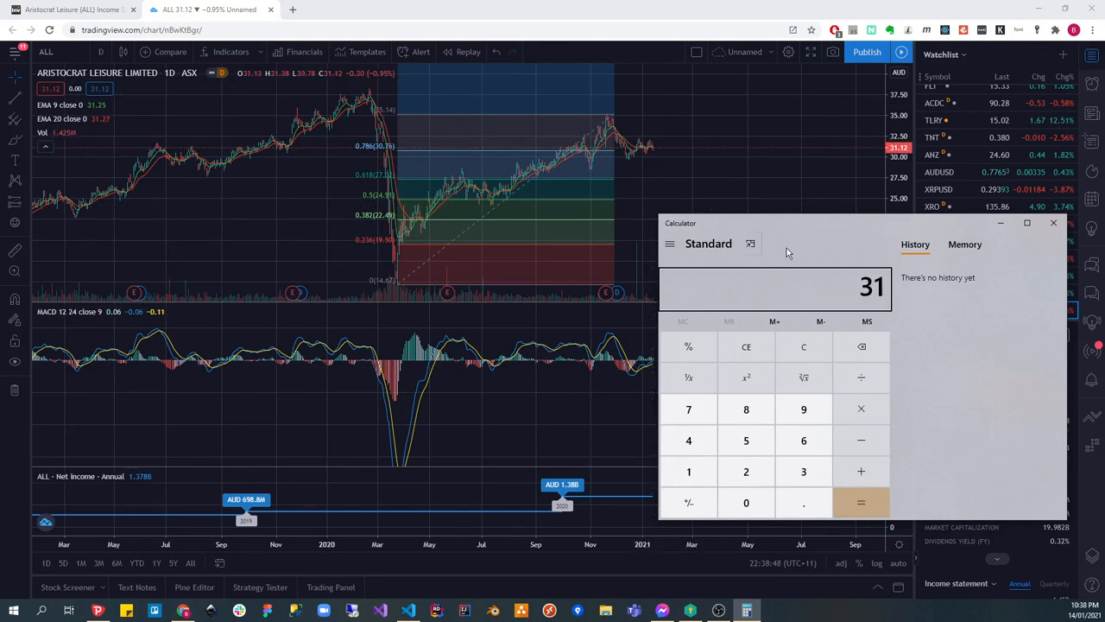
mouse_move(844, 263)
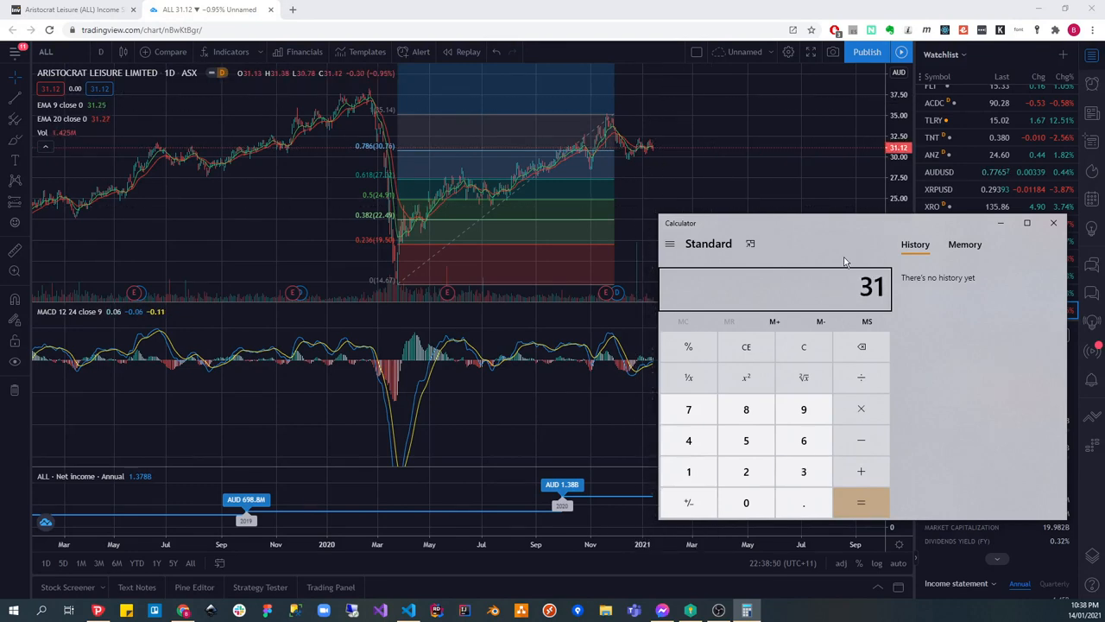
click(860, 500)
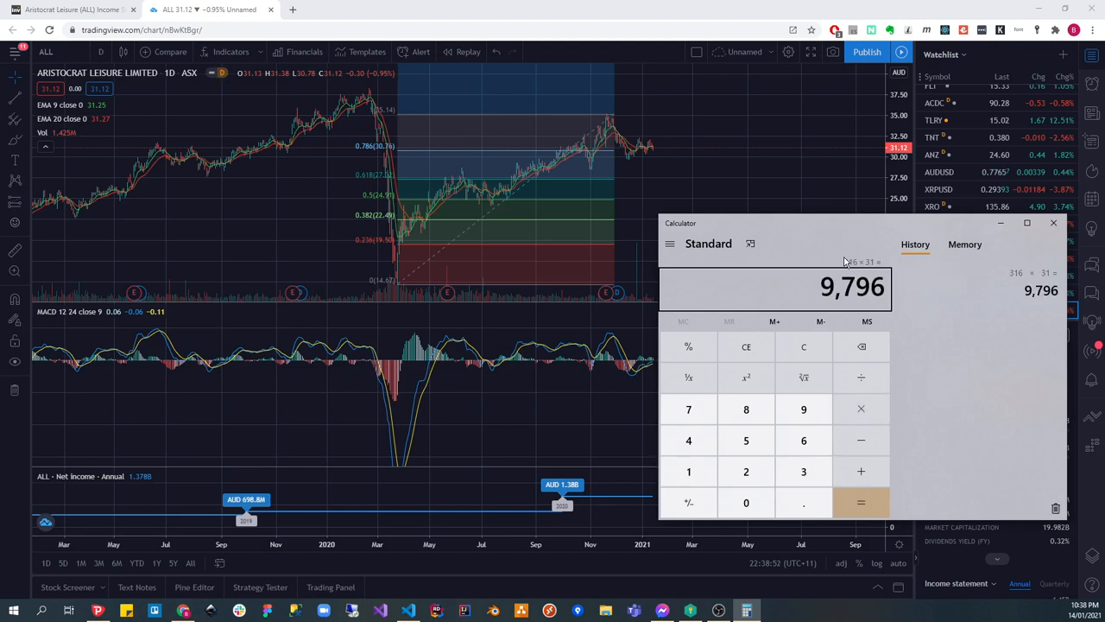